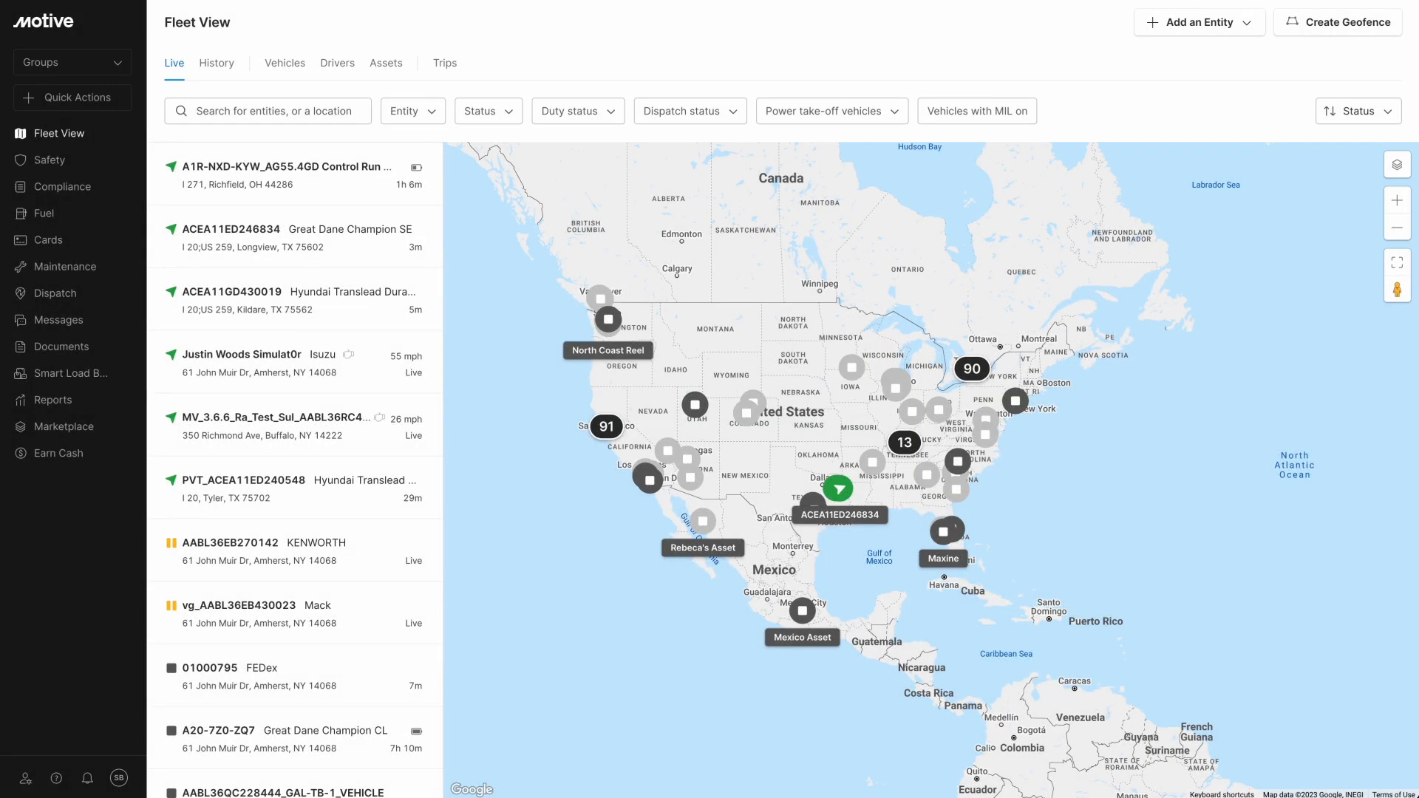
mouse_move(73, 681)
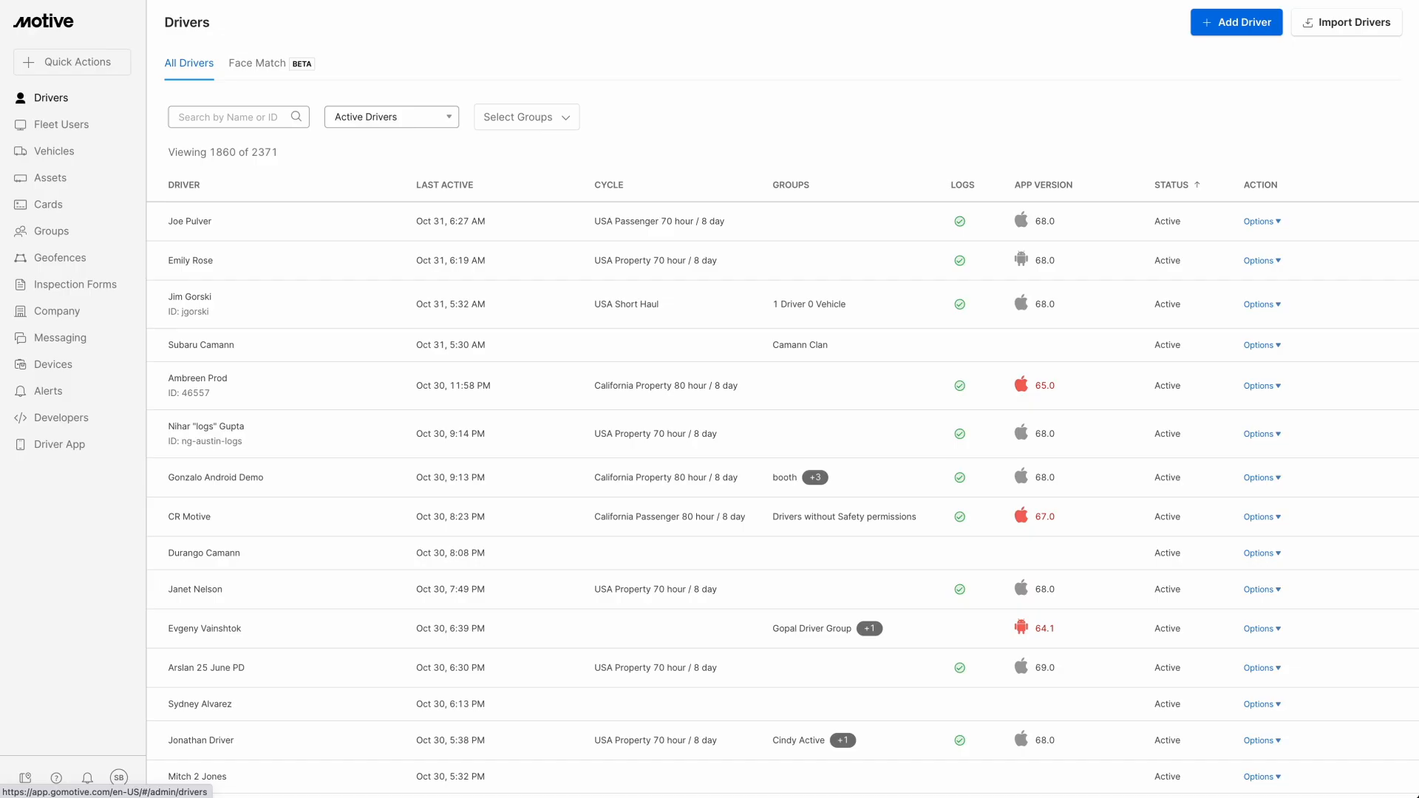
mouse_move(97, 104)
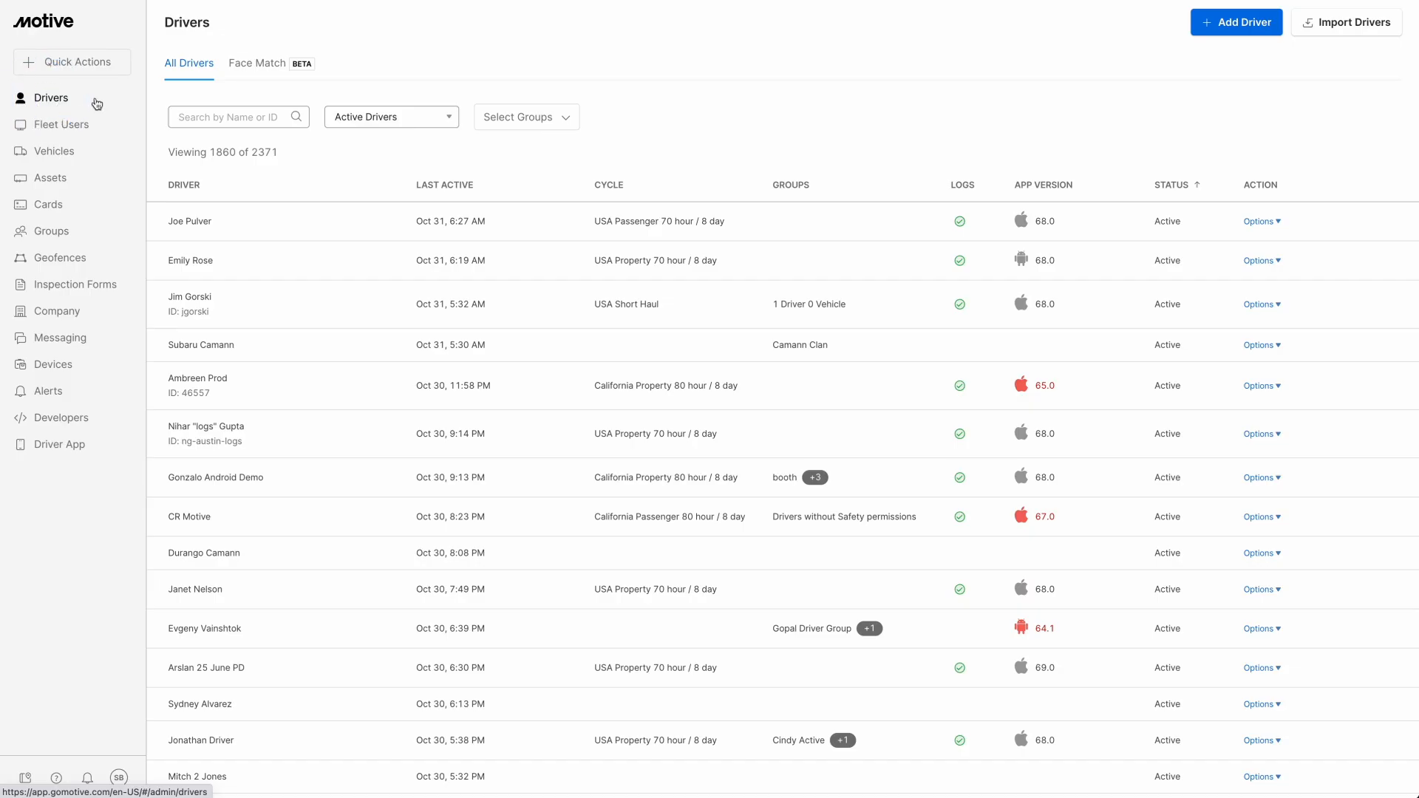
mouse_move(1236, 22)
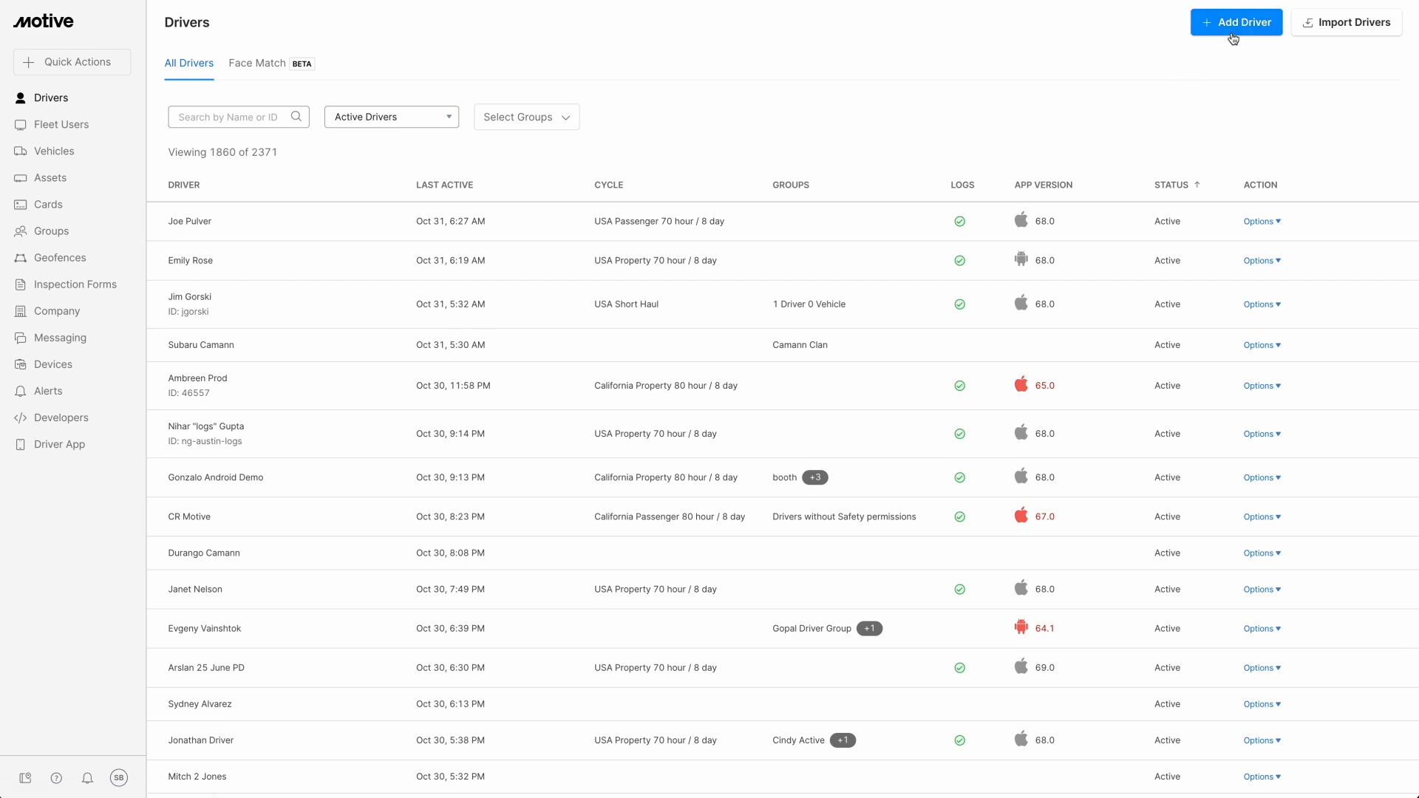
left_click(1235, 22)
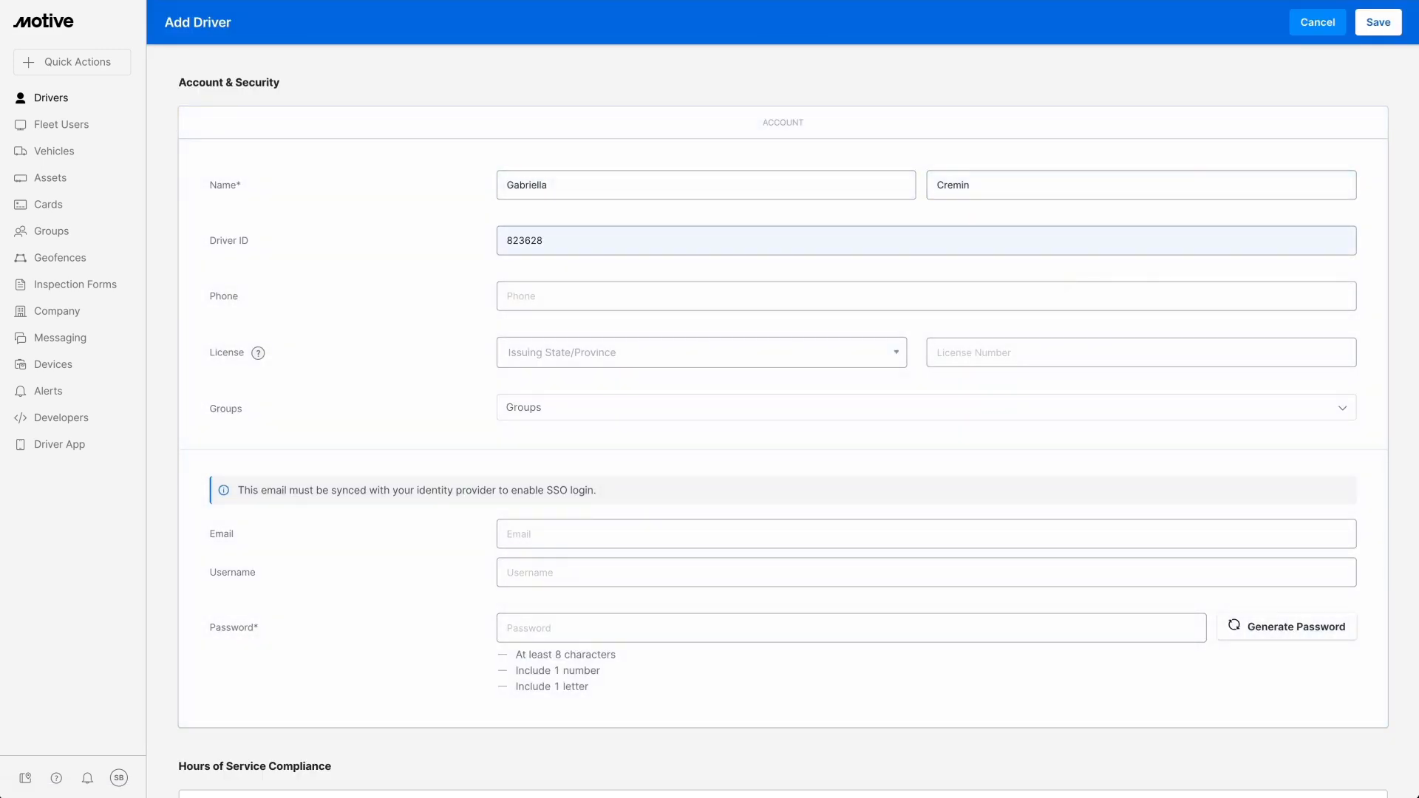
type("(181) 466-5528")
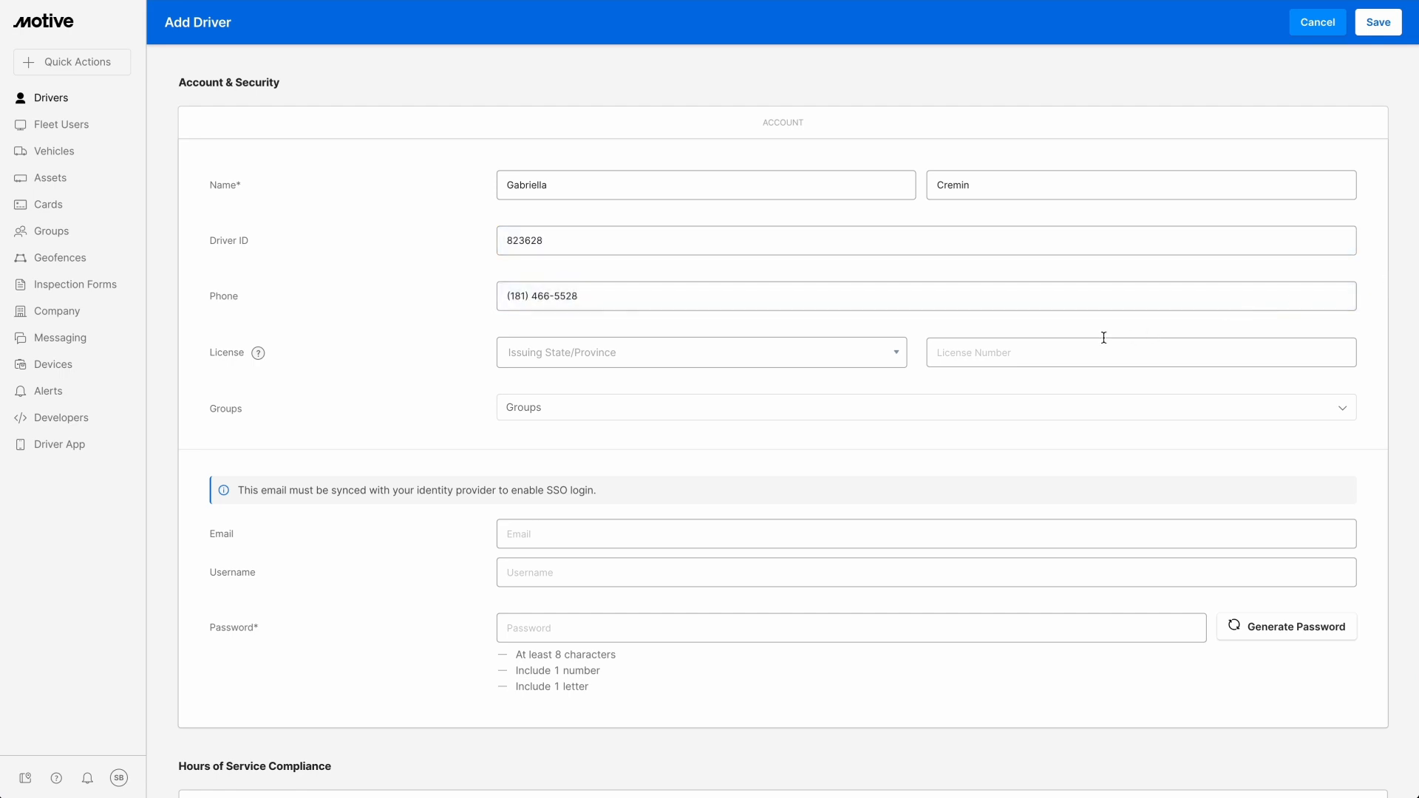
left_click(700, 352)
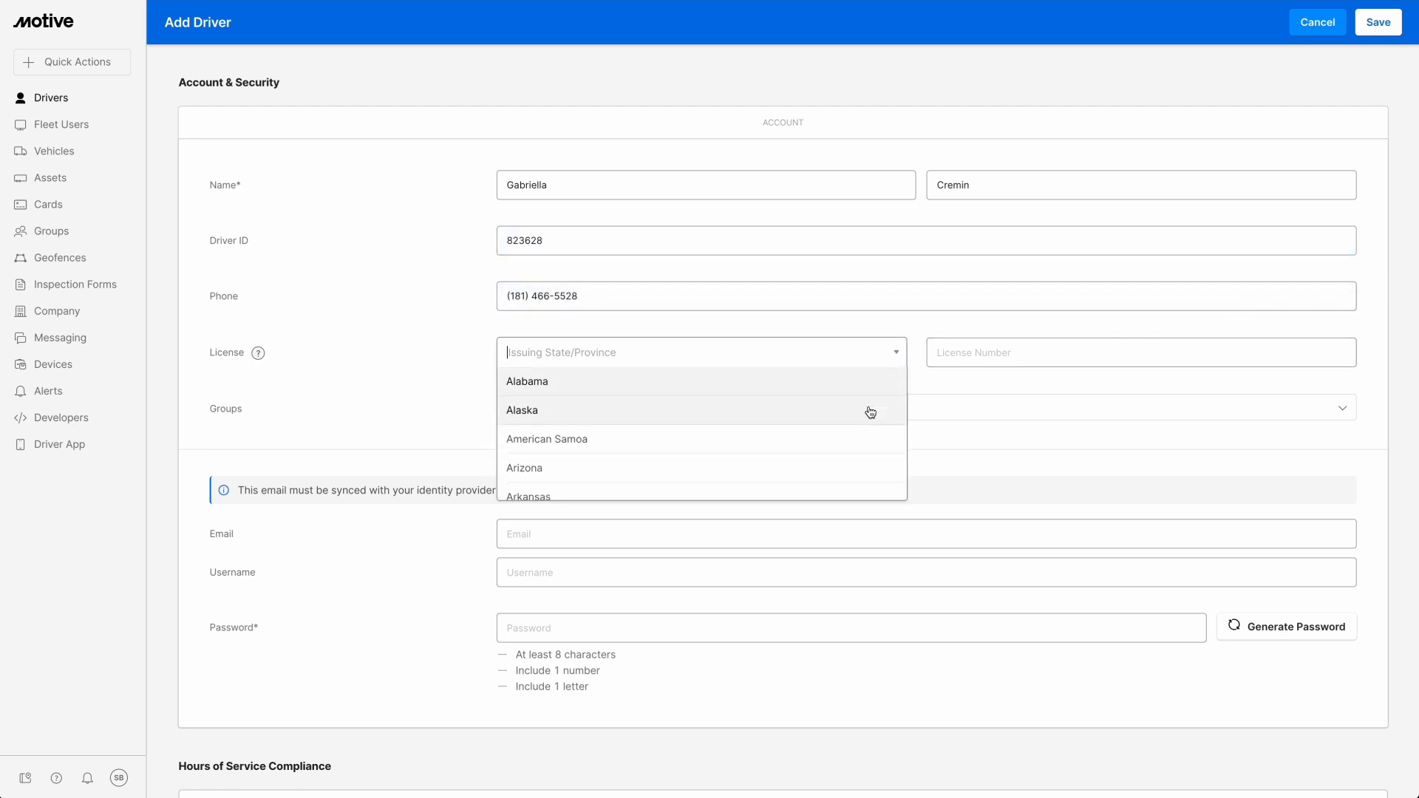
left_click(522, 410)
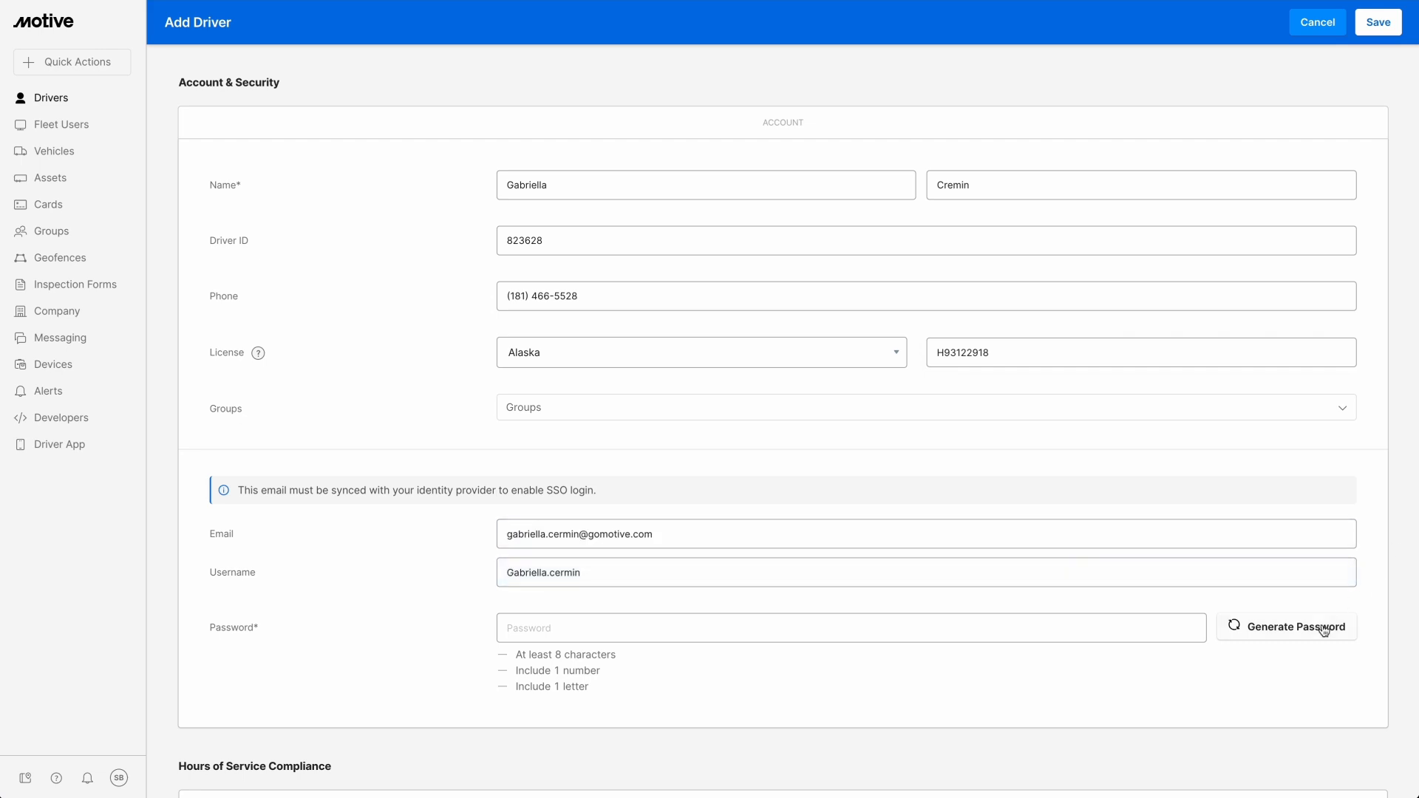
left_click(1285, 627)
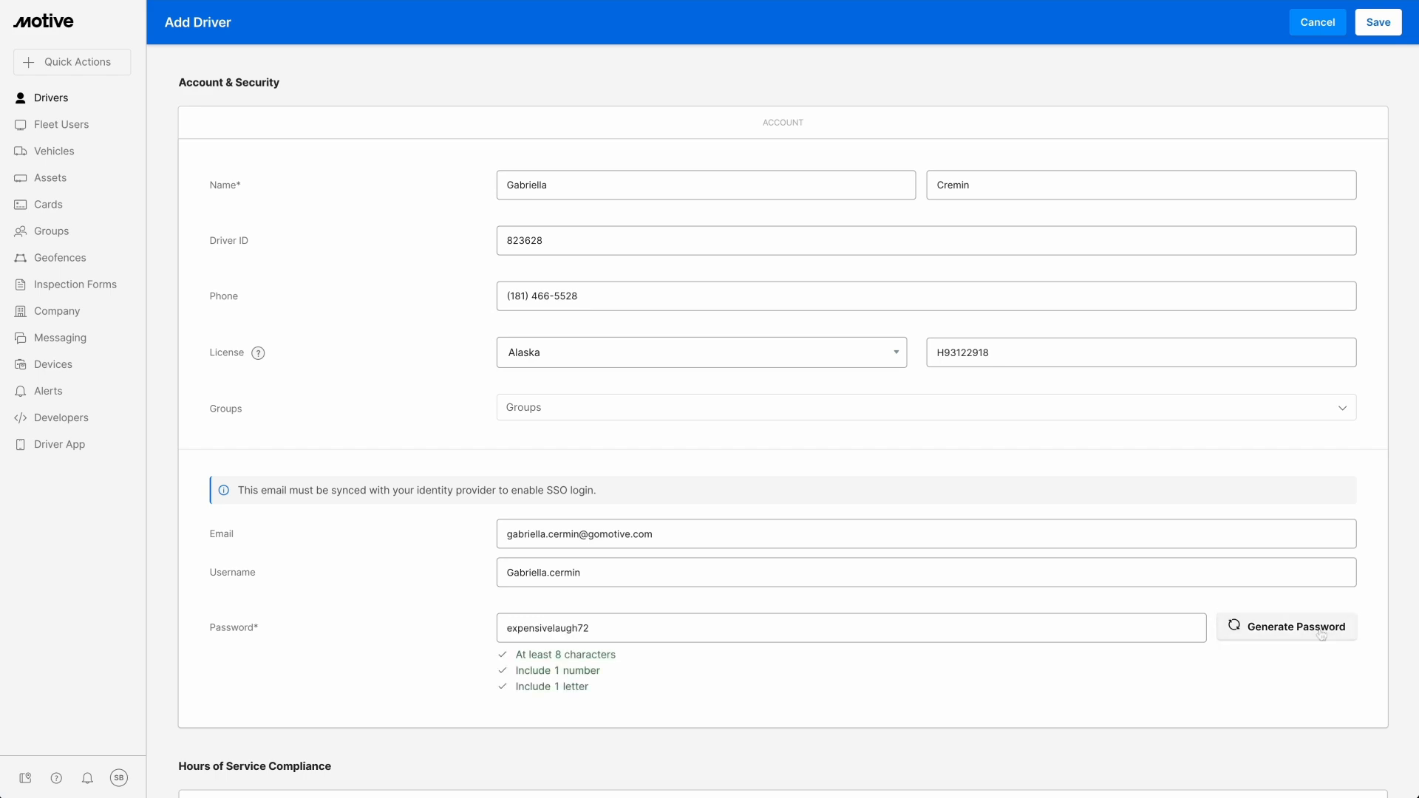
Step: Exempt electronic logs with reason 'instate driver' and record the odometer in kilometers
scroll("down", 3)
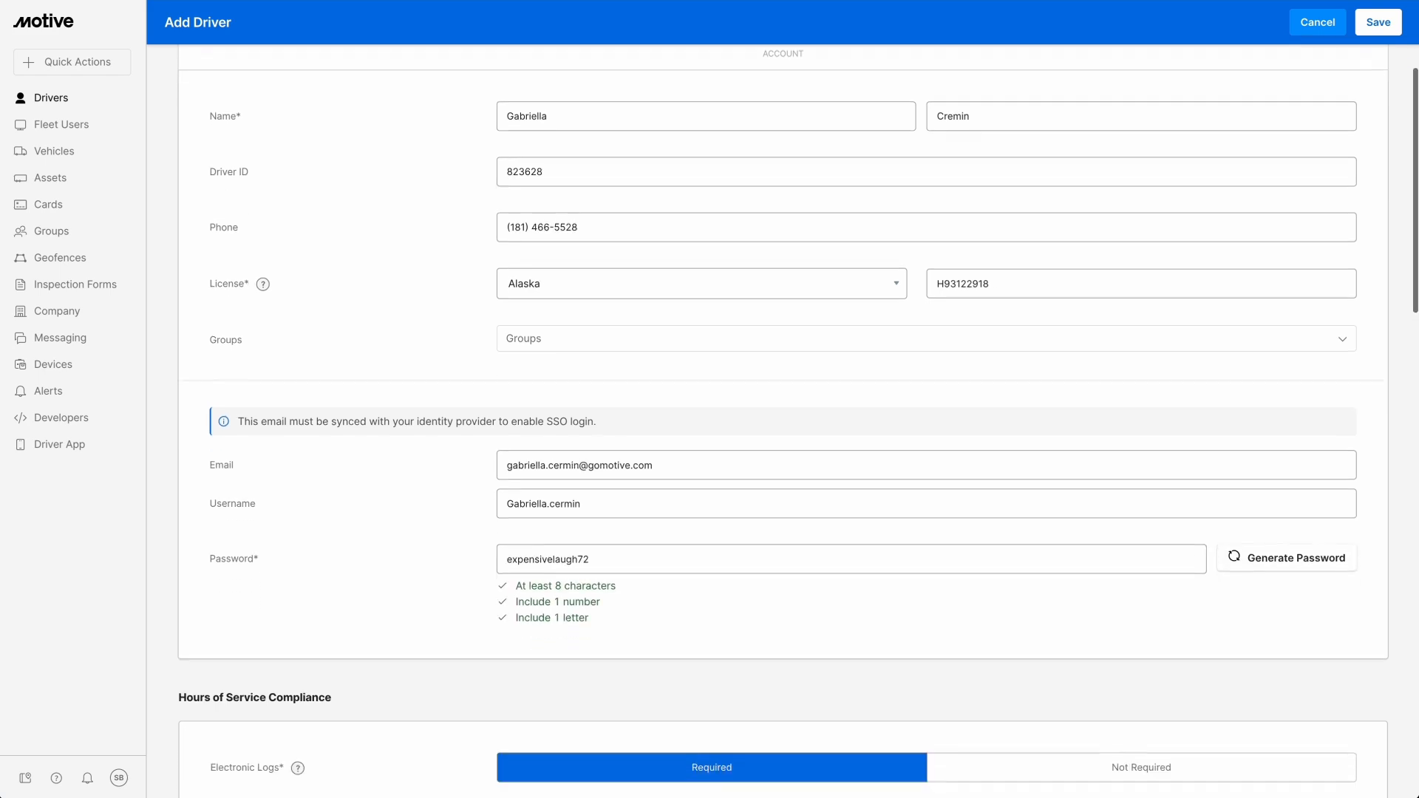
scroll("down", 3)
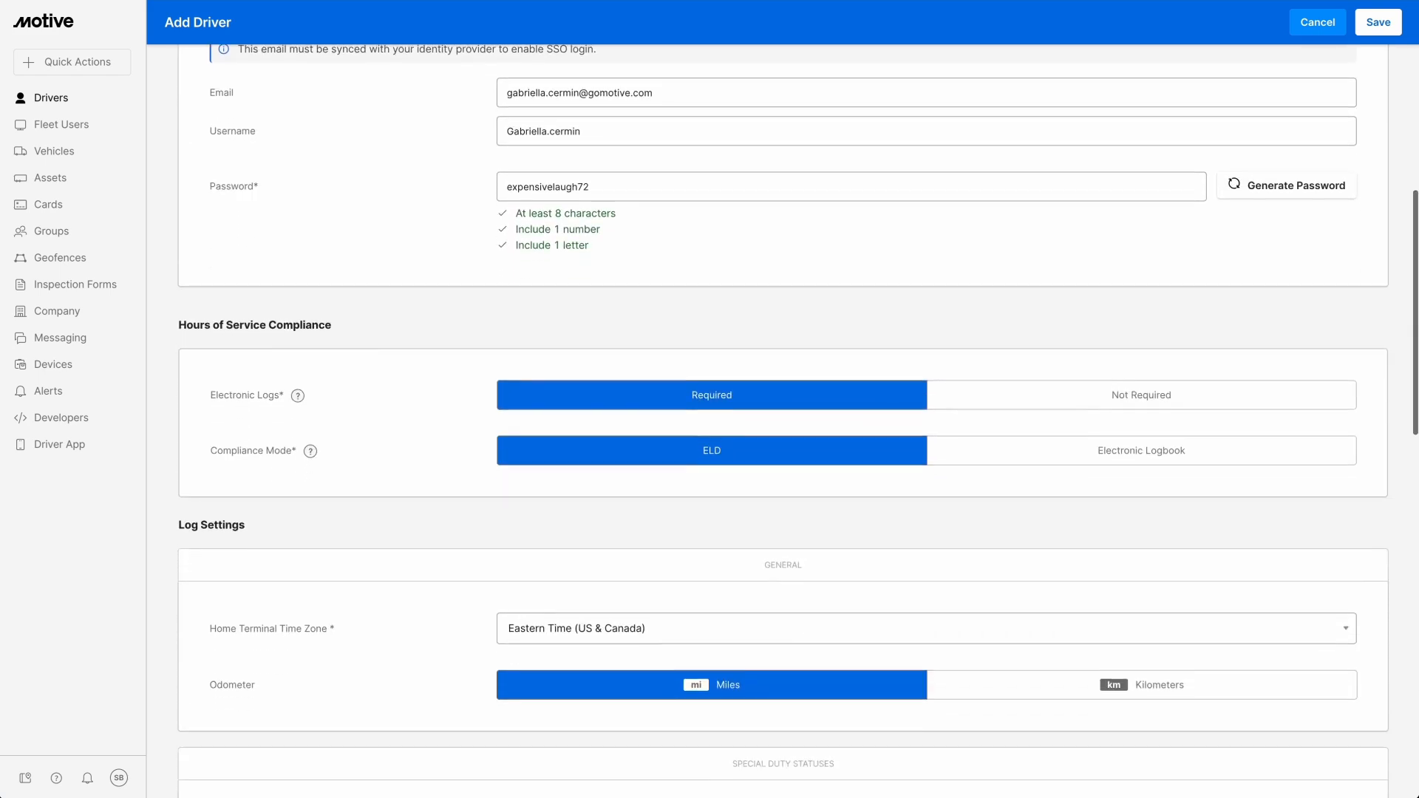
scroll("down", 3)
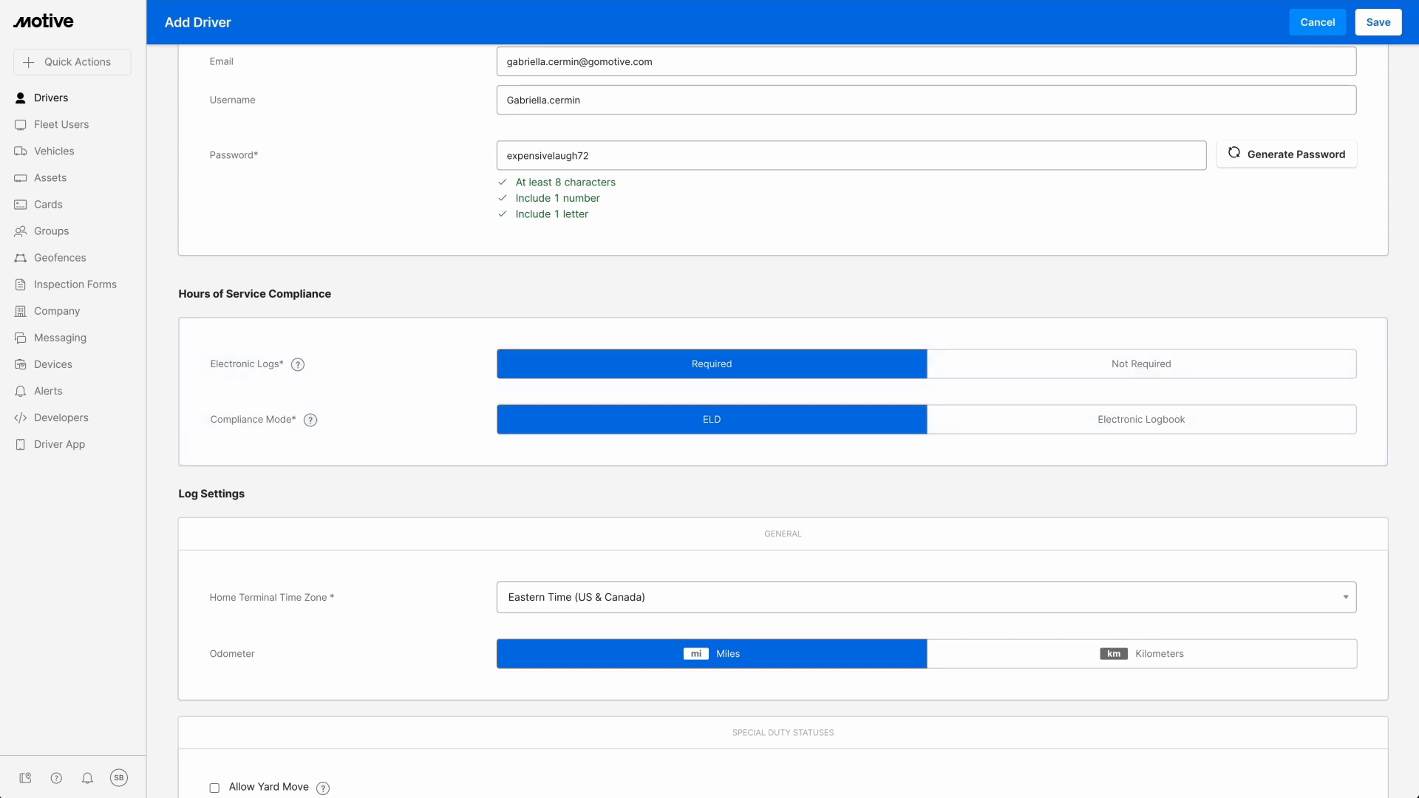
mouse_move(1292, 345)
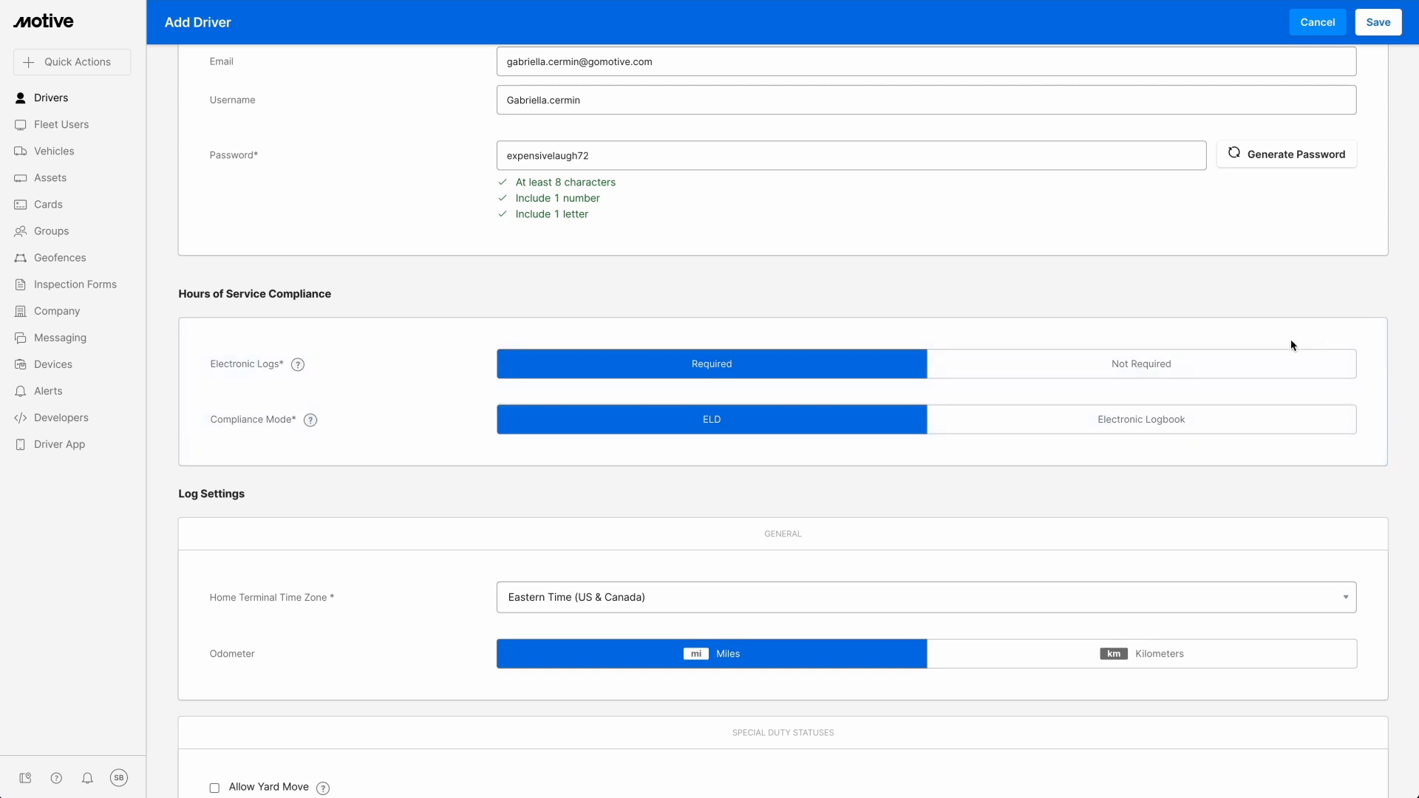
left_click(1139, 364)
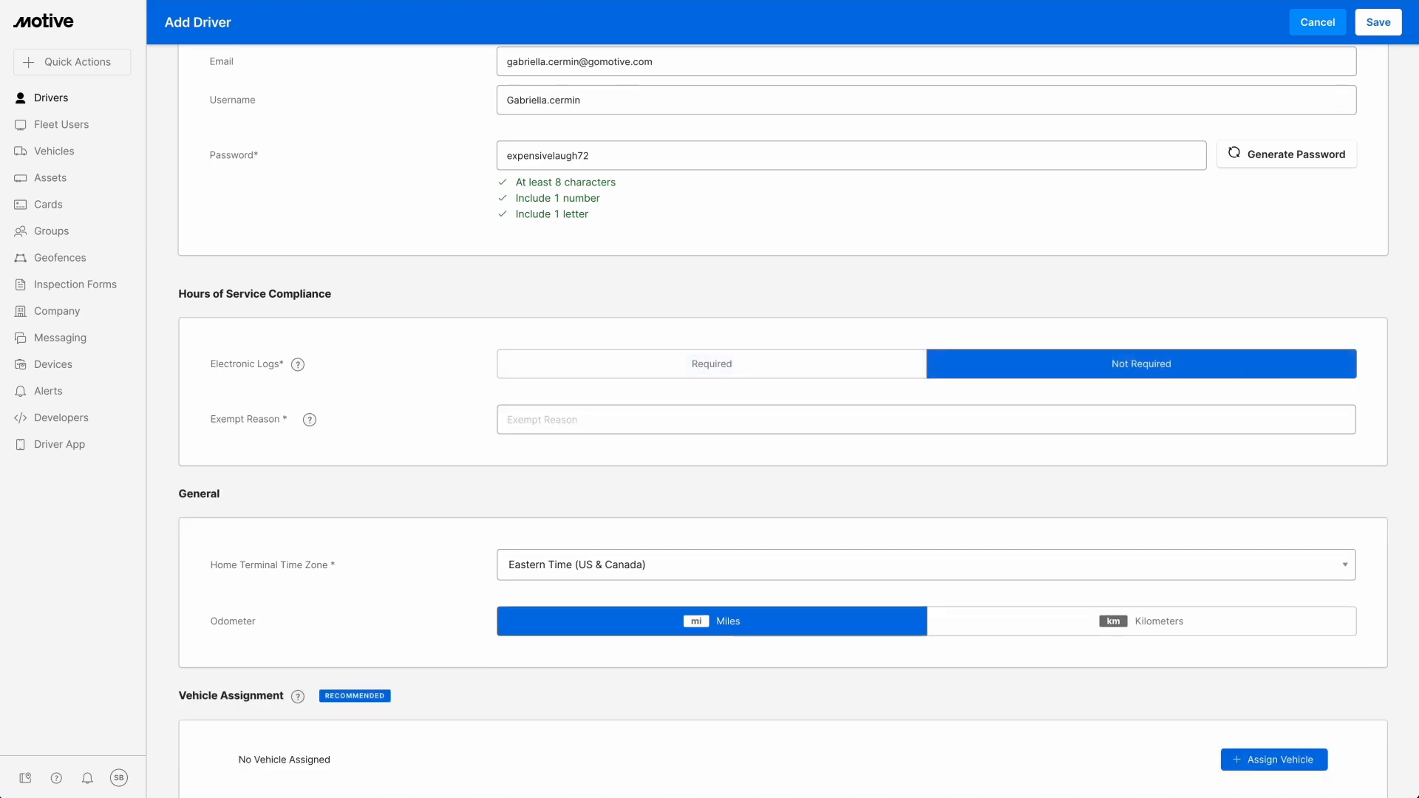
type("instate driver")
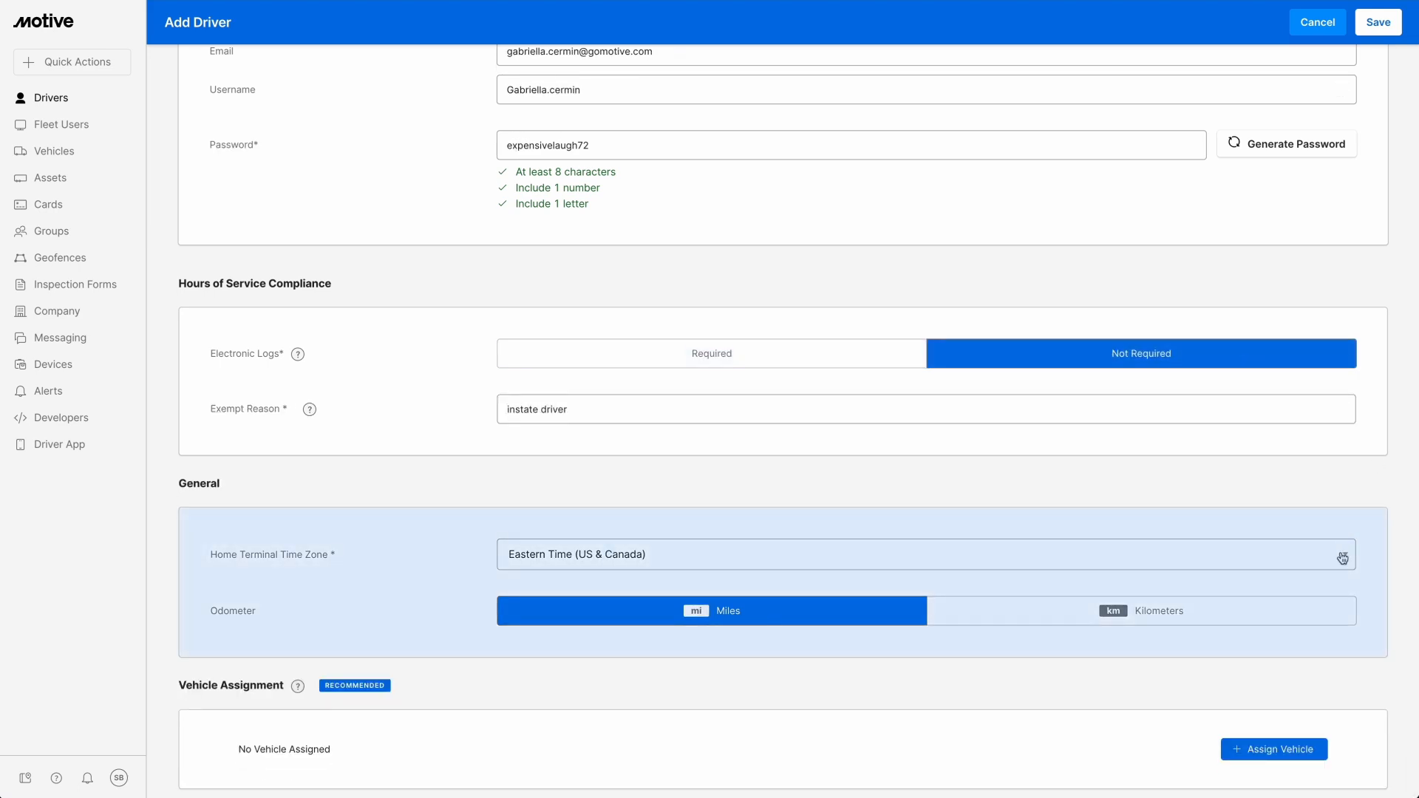
mouse_move(1278, 594)
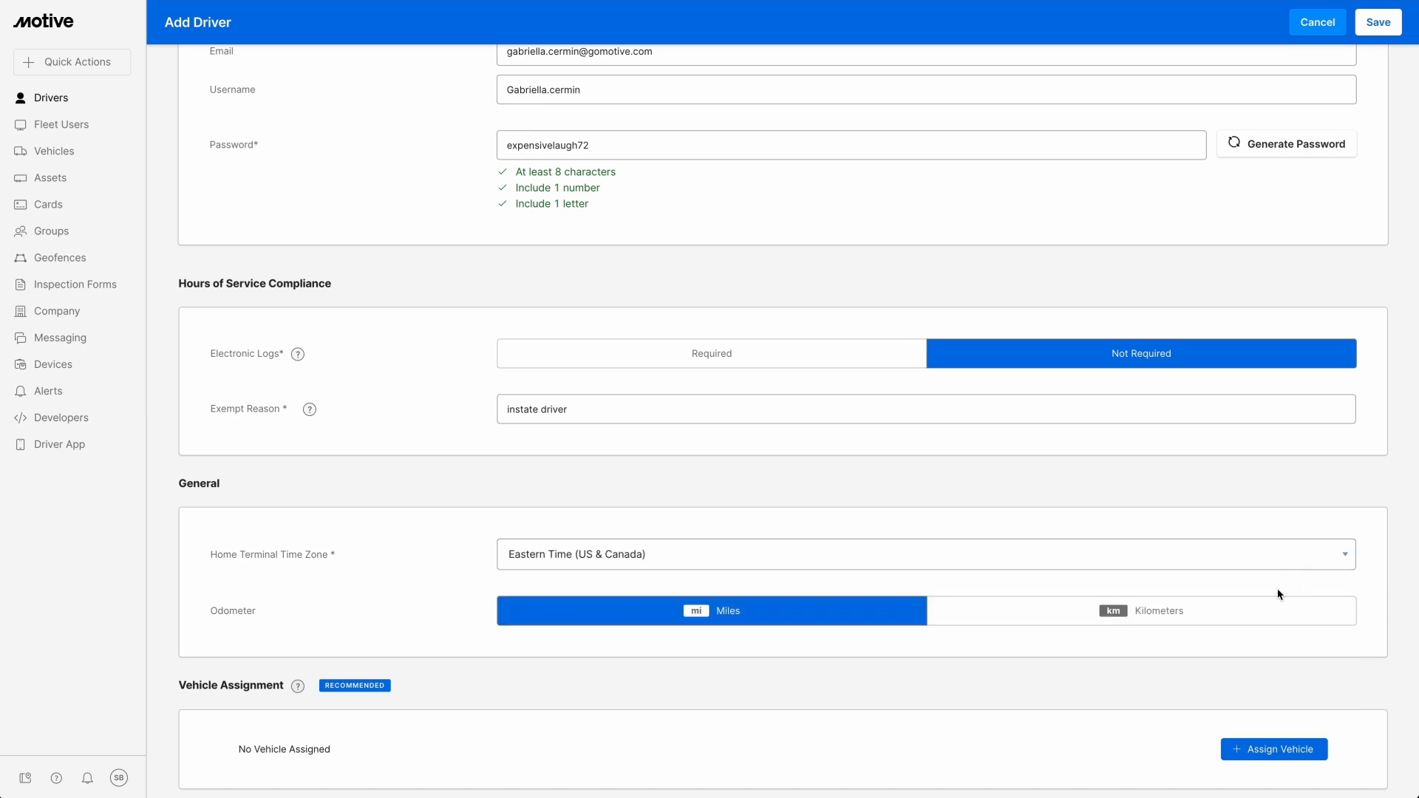
left_click(1139, 610)
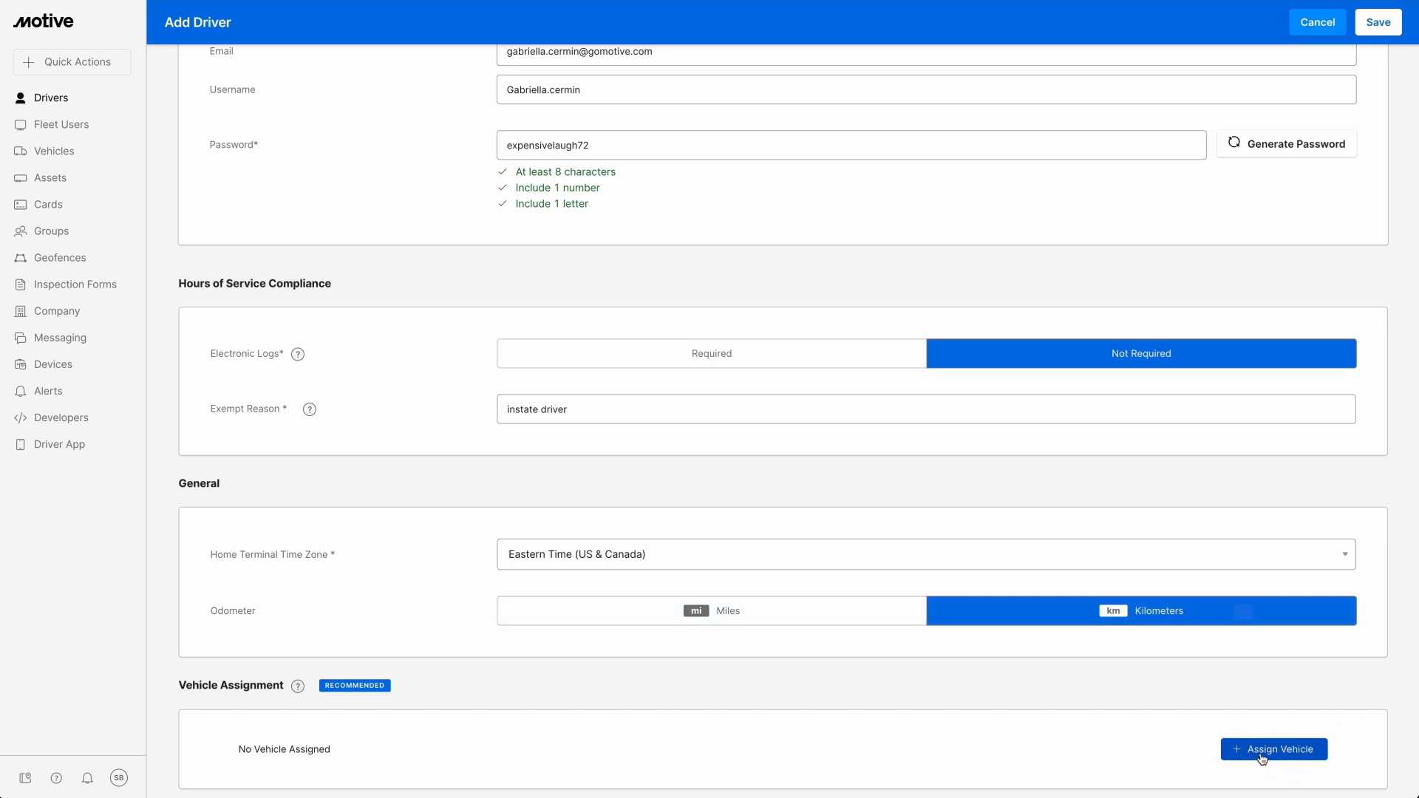
Step: Assign Cindy's Truck to the driver and make electronic logs required again
left_click(1273, 749)
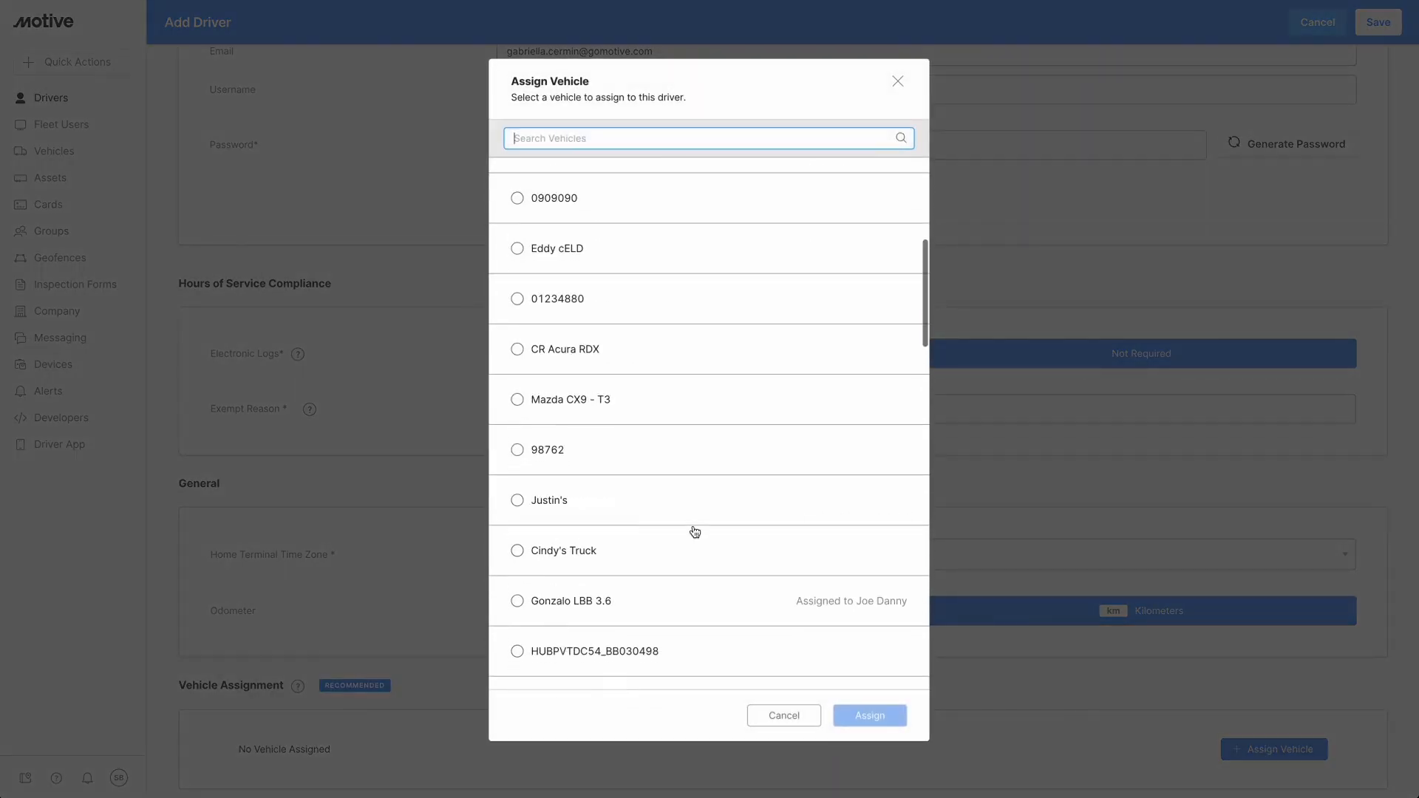
left_click(518, 550)
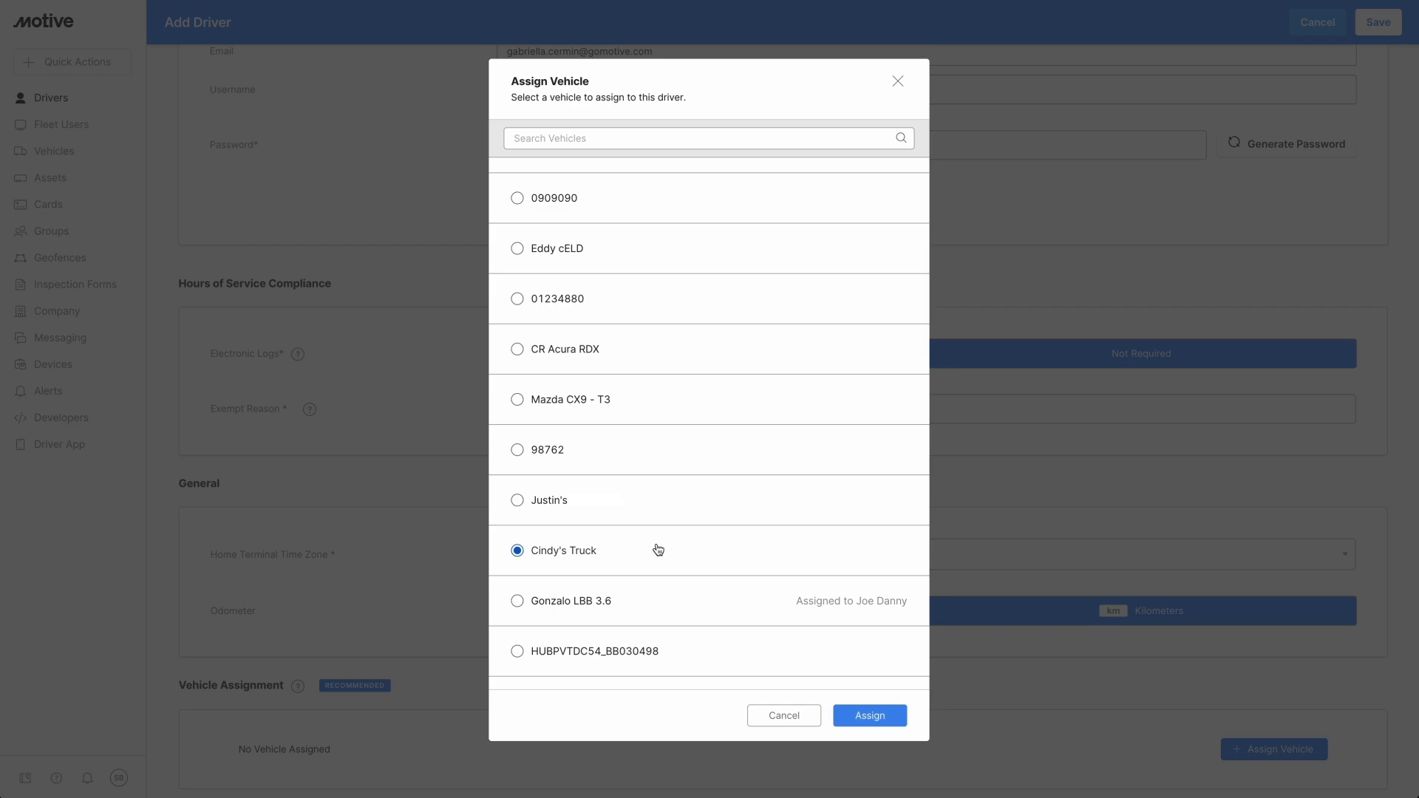
left_click(867, 716)
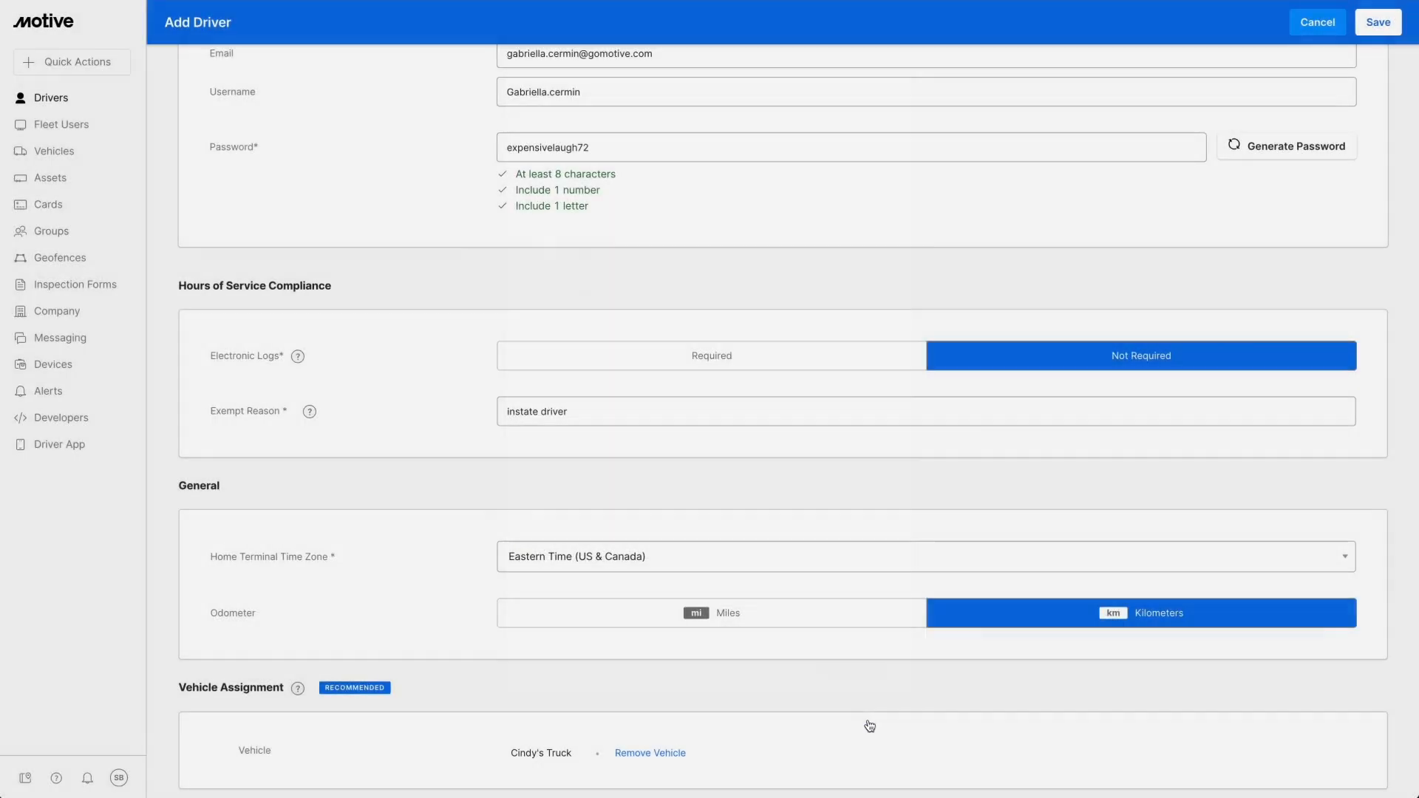
mouse_move(783, 346)
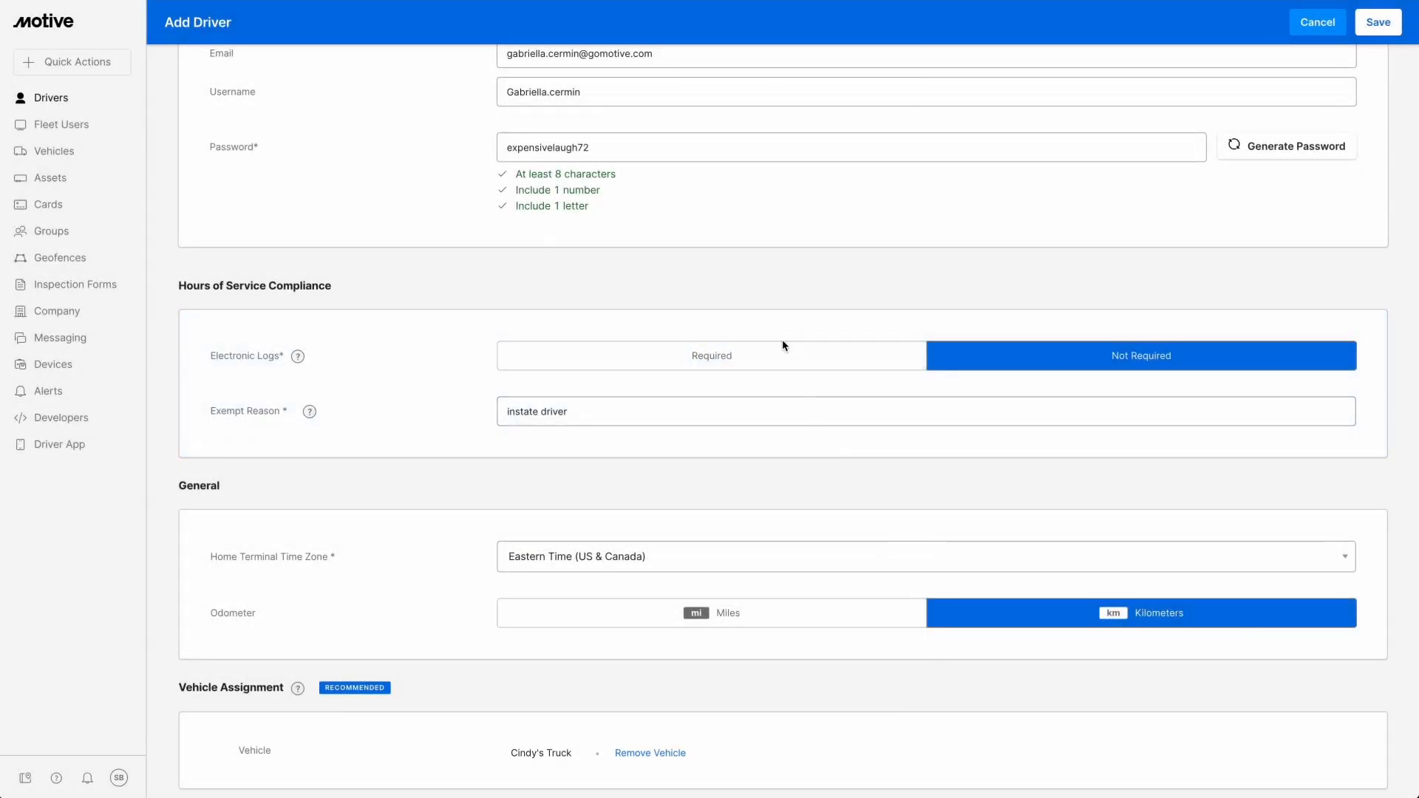
left_click(710, 355)
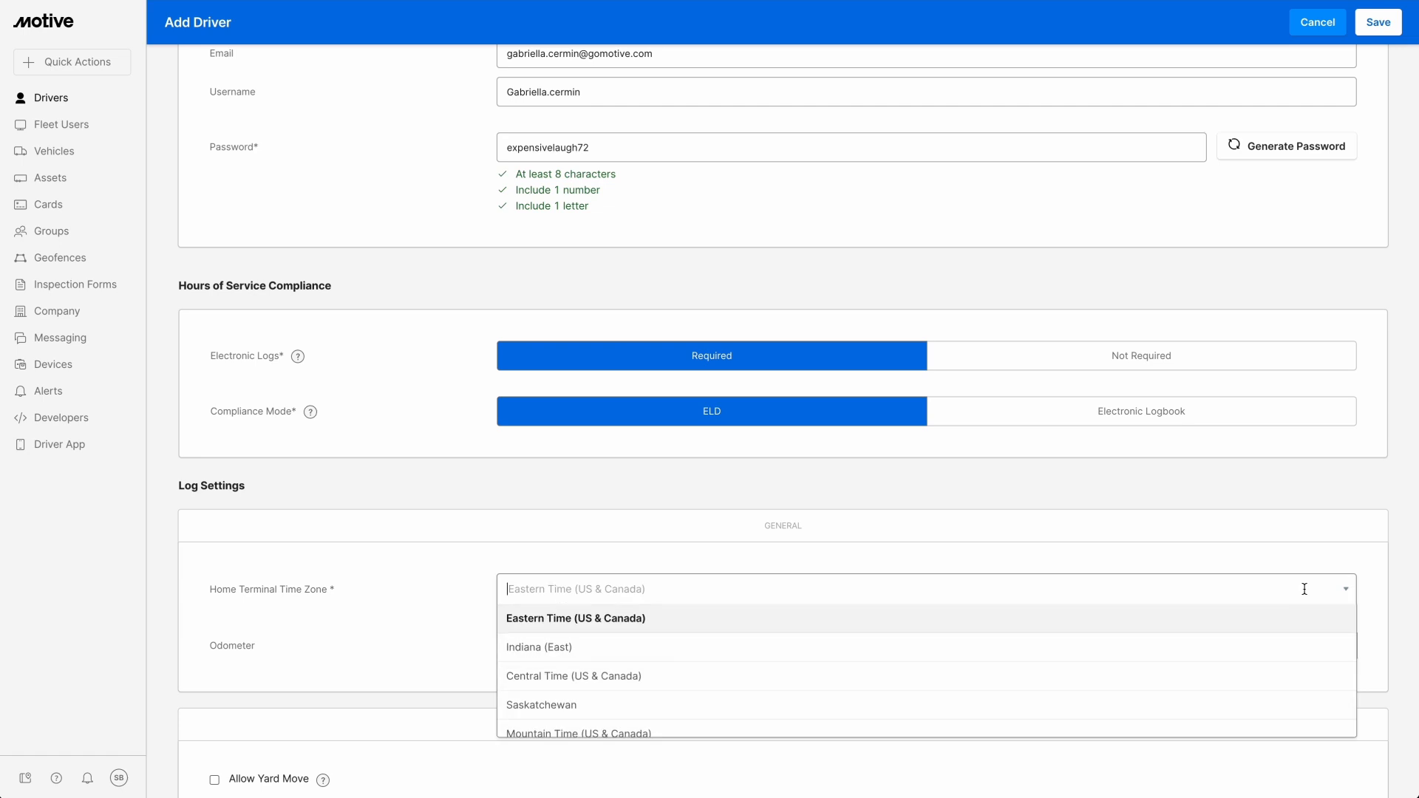
mouse_move(1283, 614)
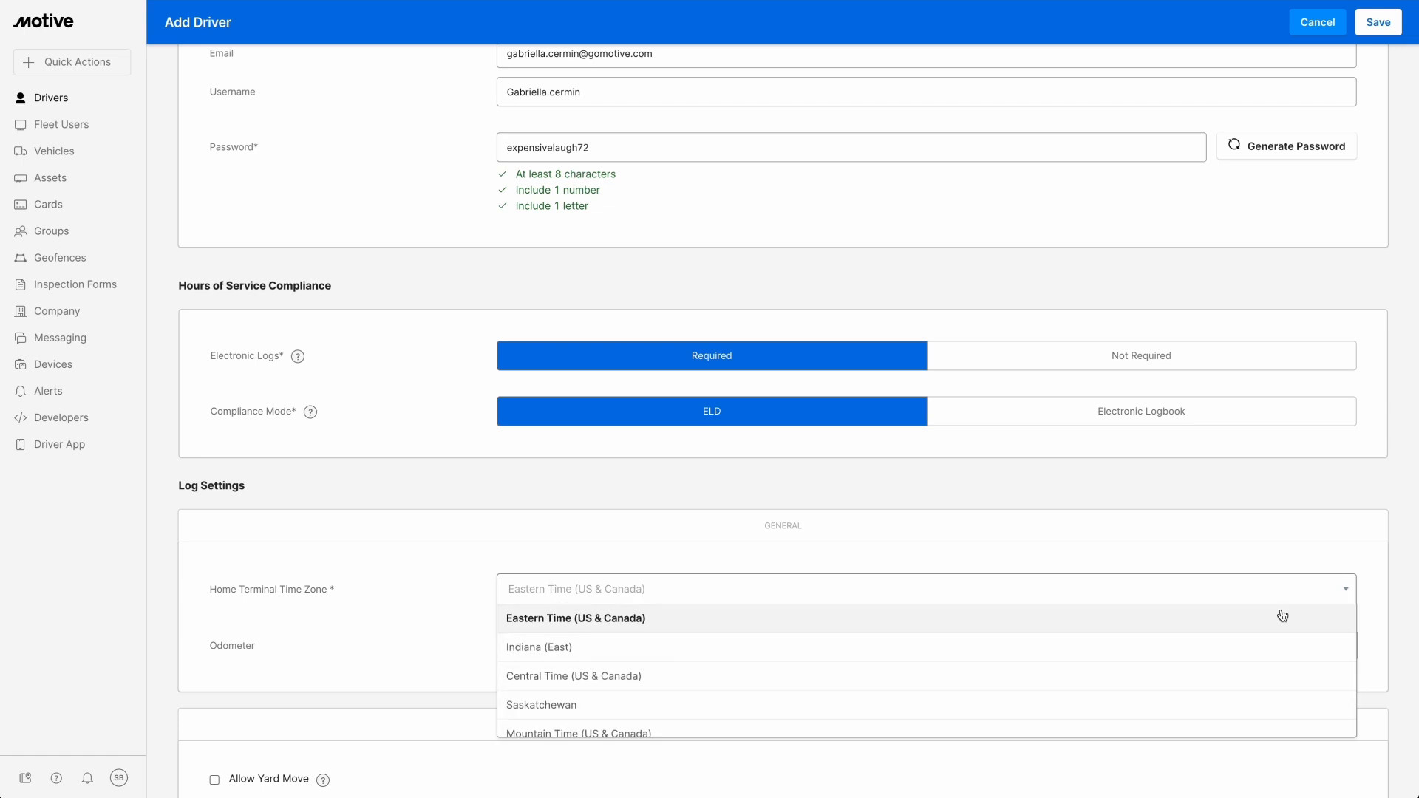
Step: Keep Eastern Time as home terminal time zone and record the odometer in miles
left_click(574, 618)
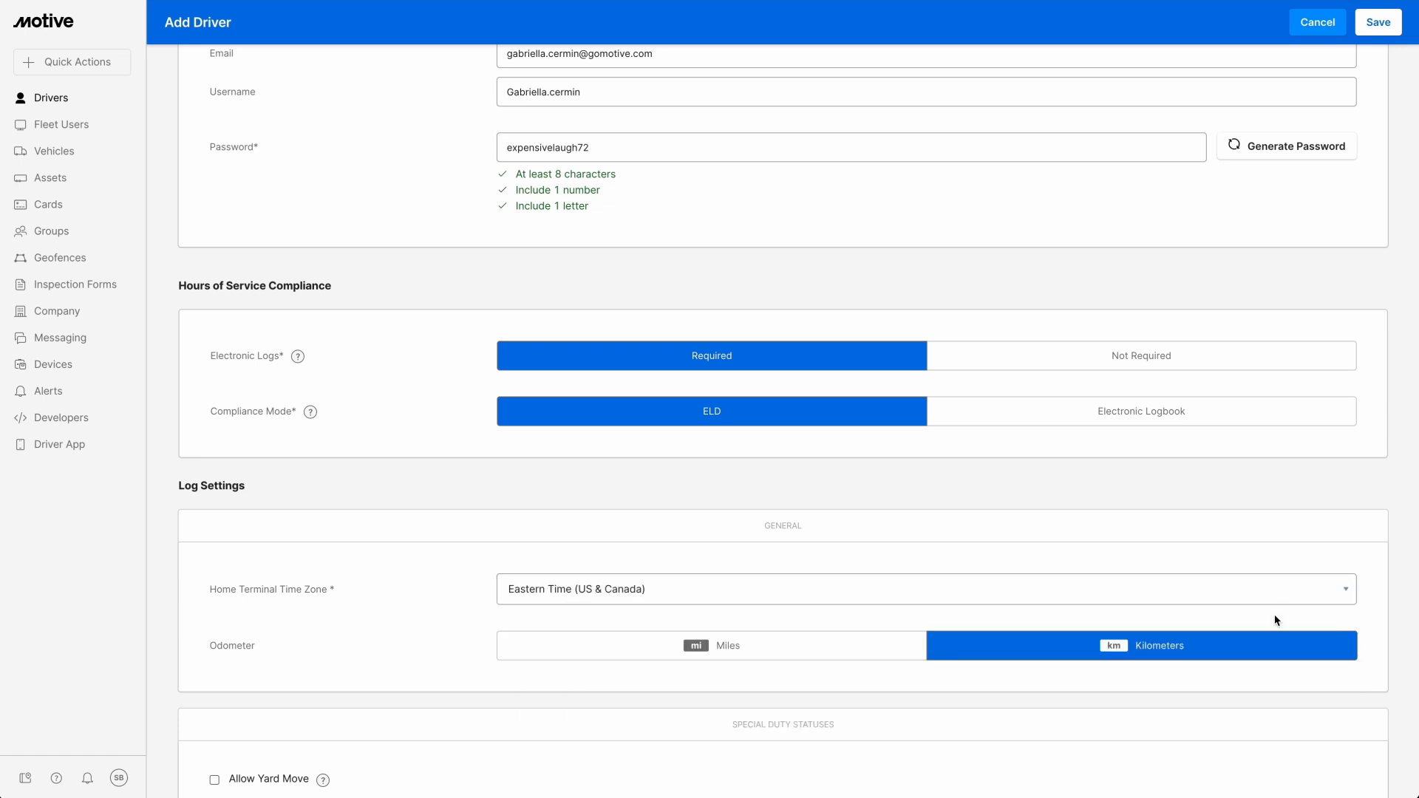
left_click(710, 645)
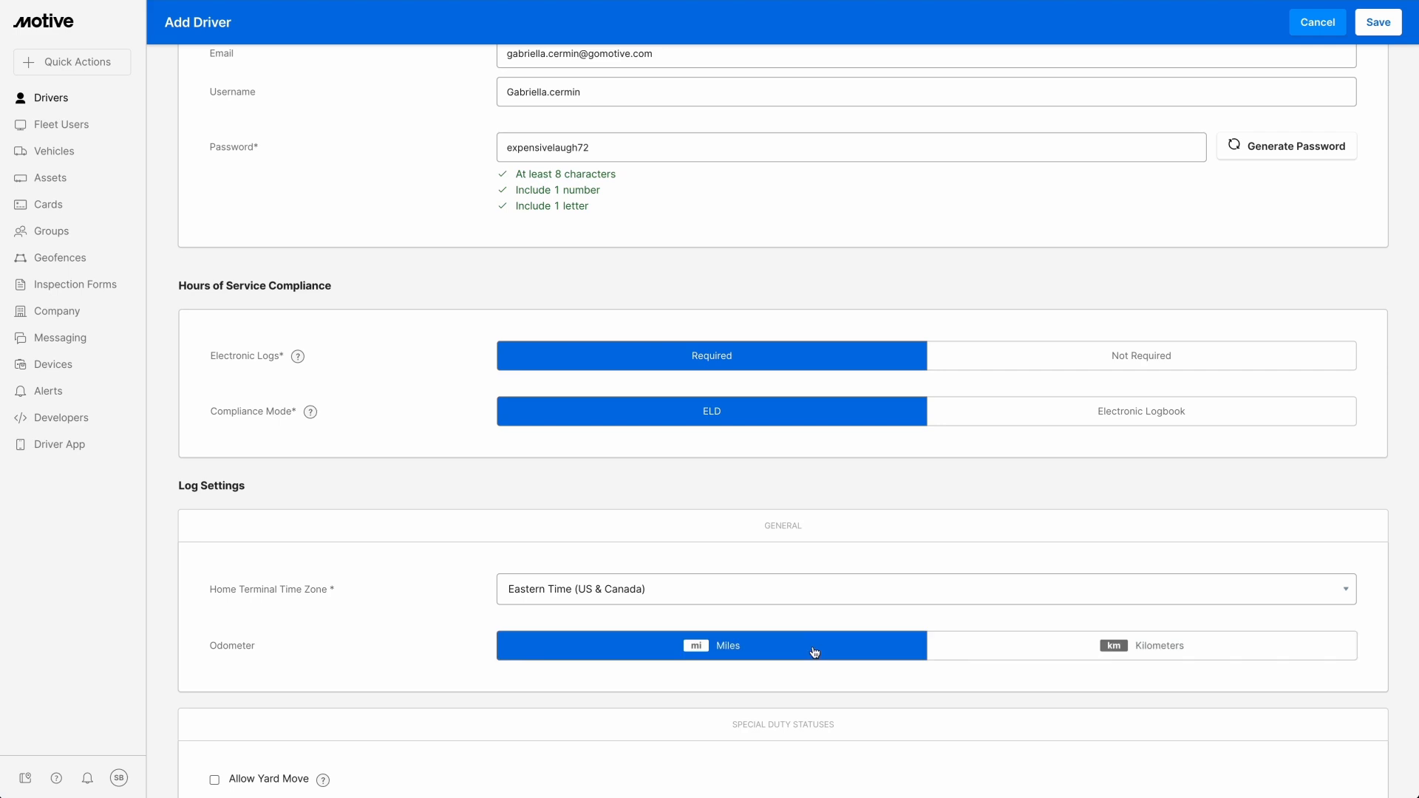
Step: Allow yard move and personal conveyance under Special Duty Status
scroll("down", 3)
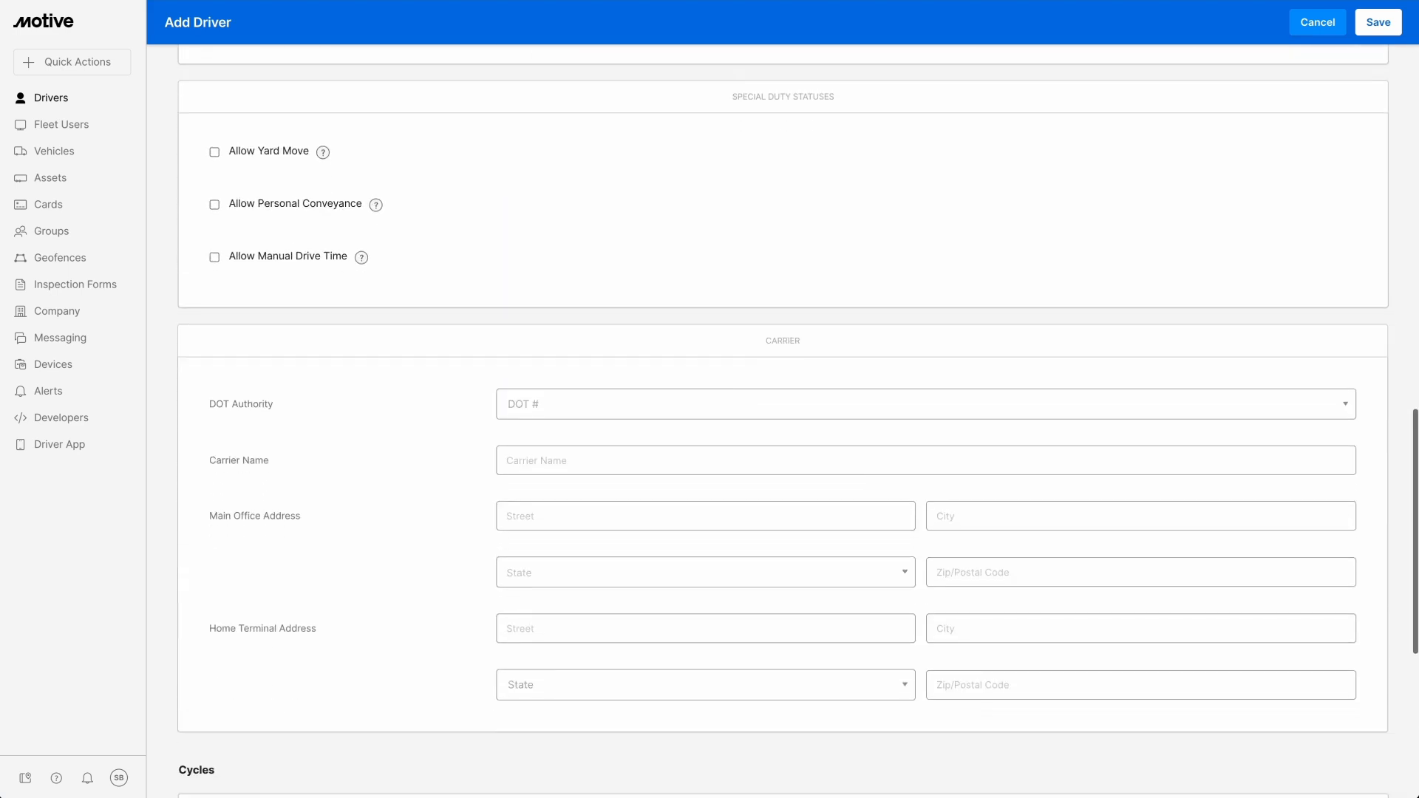
scroll("down", 3)
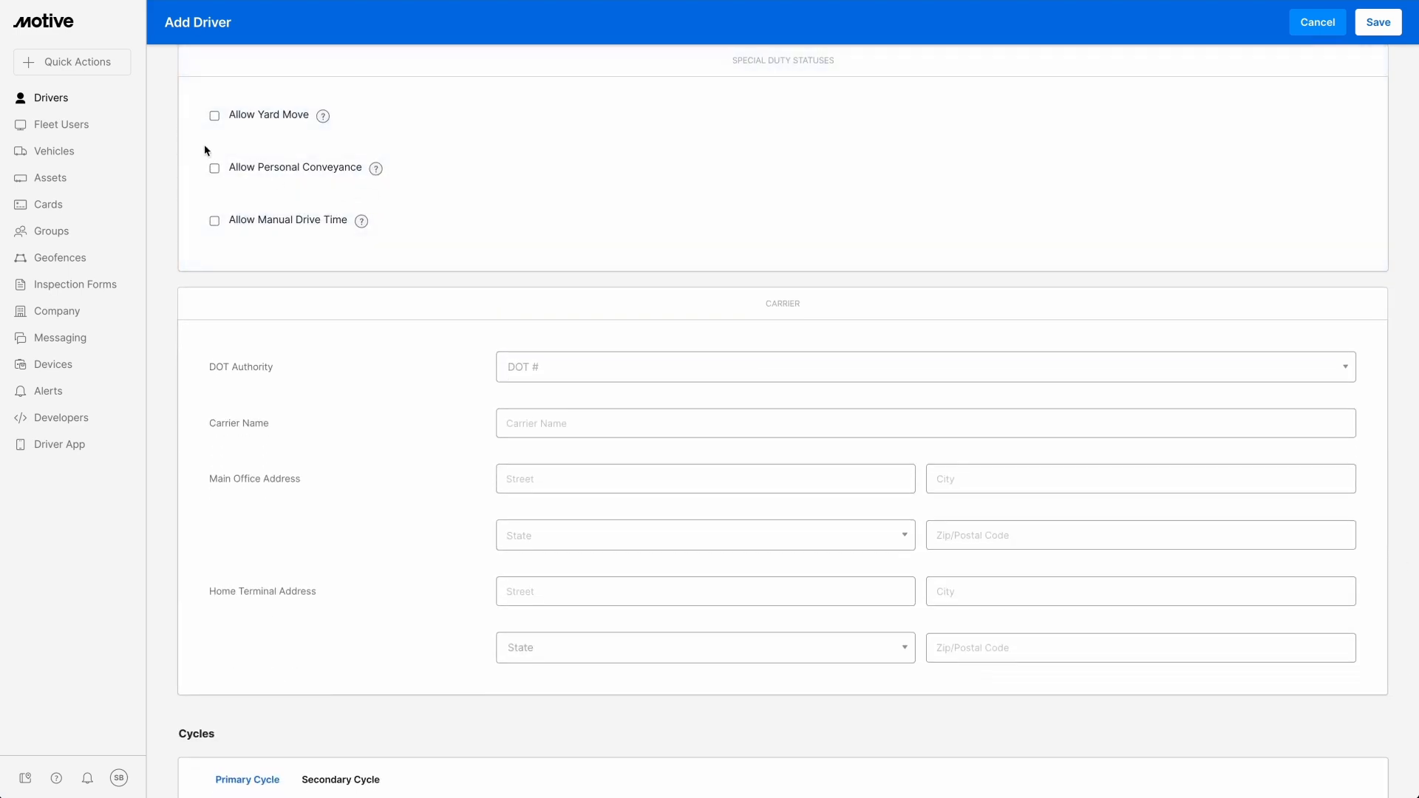
left_click(215, 115)
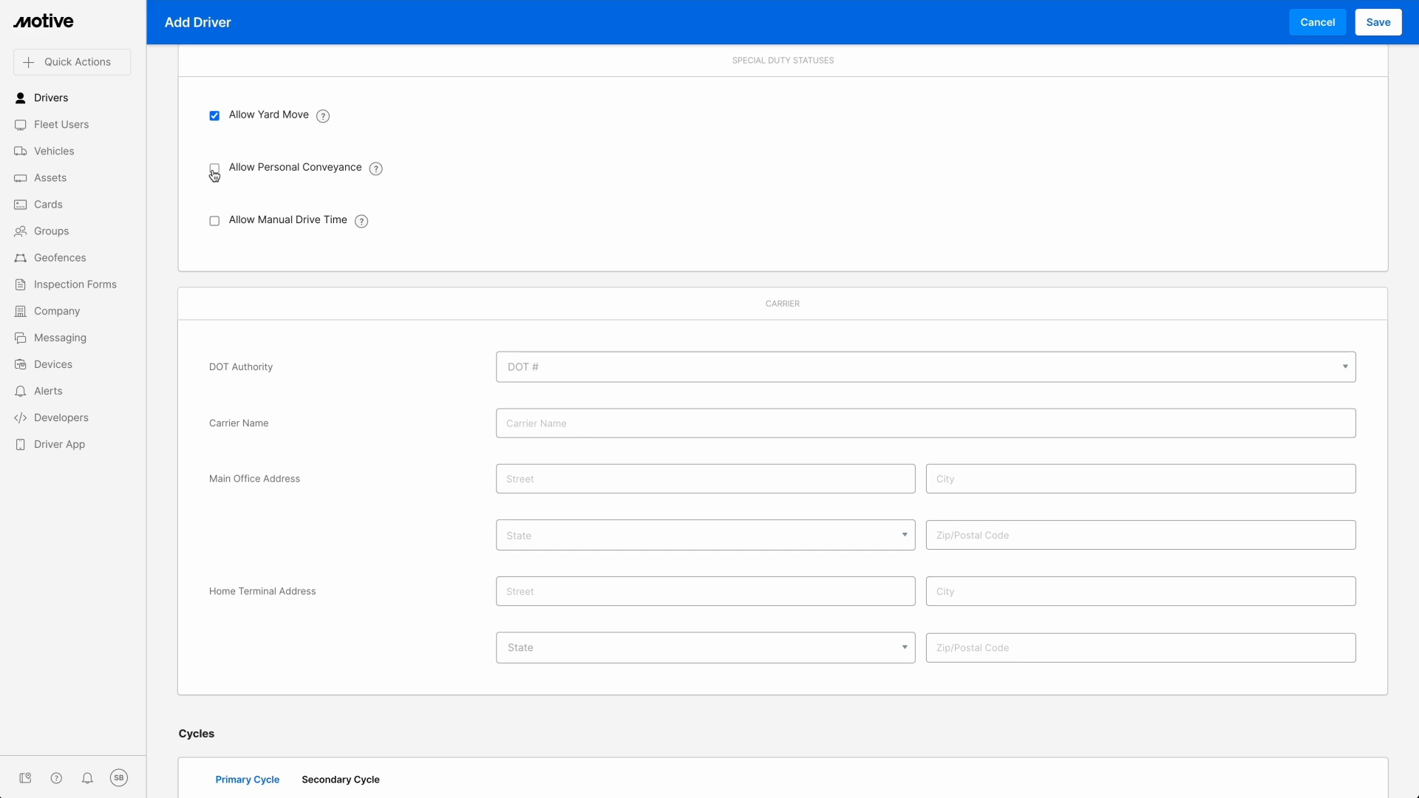
left_click(214, 167)
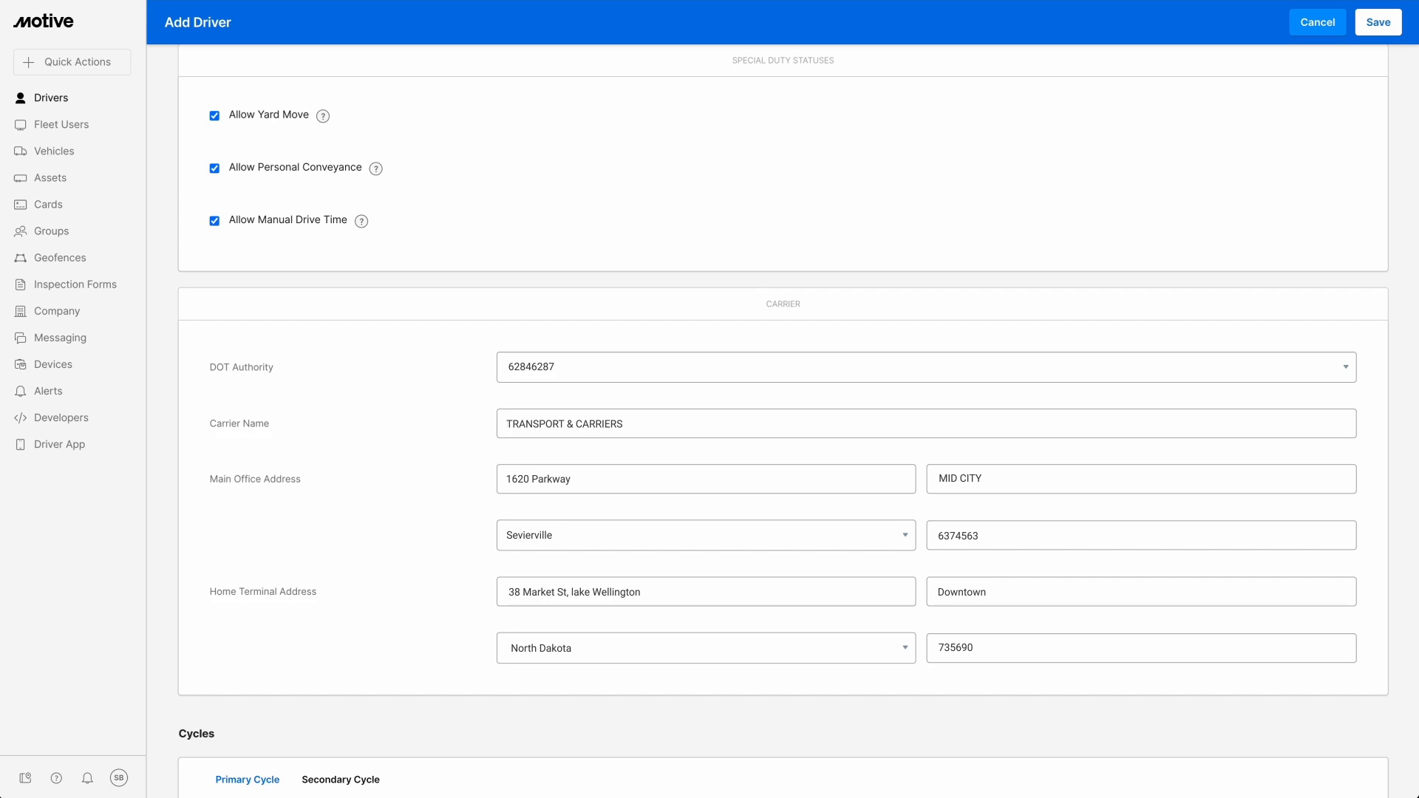
Step: Switch to the Secondary Cycle settings for the California 80 hour / 8 day rule
scroll("down", 3)
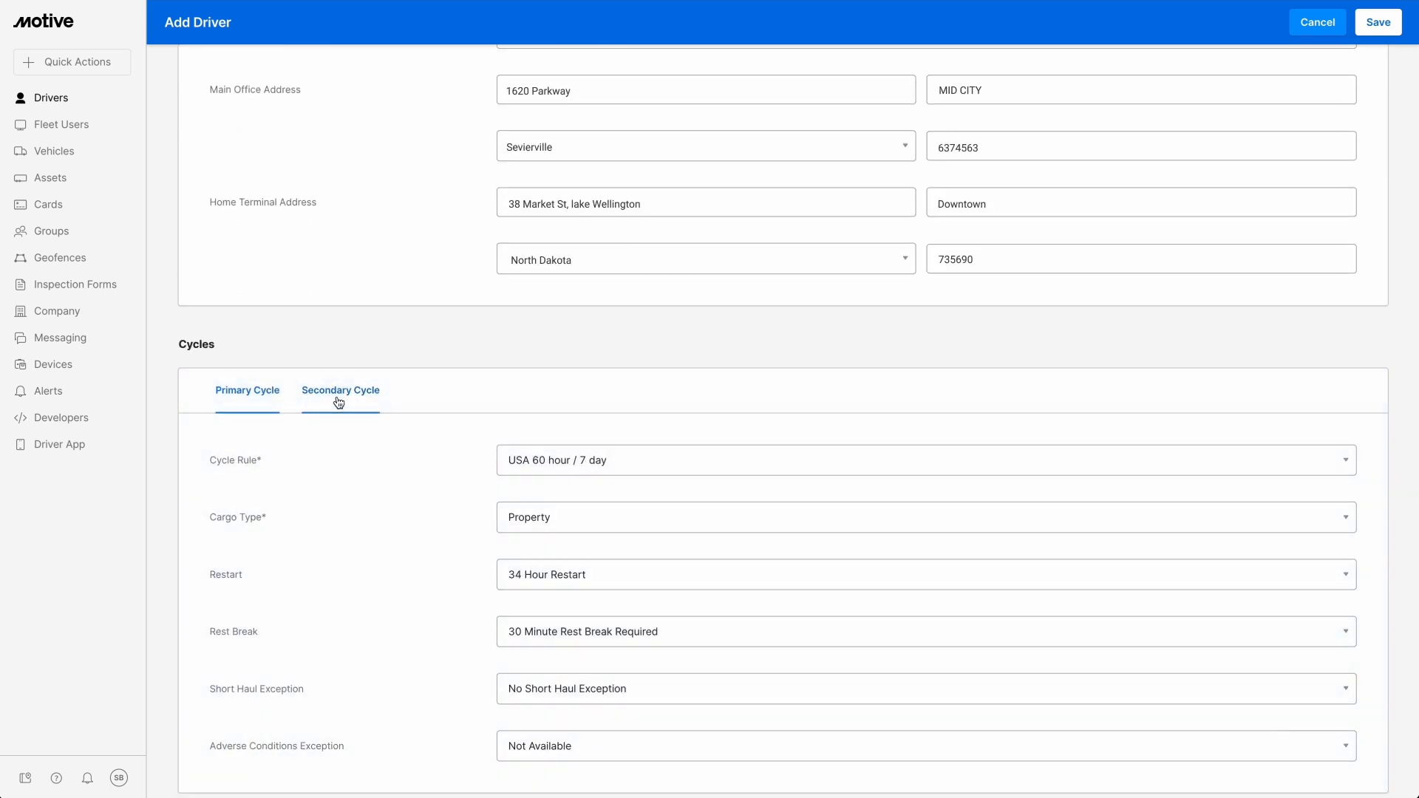
left_click(340, 391)
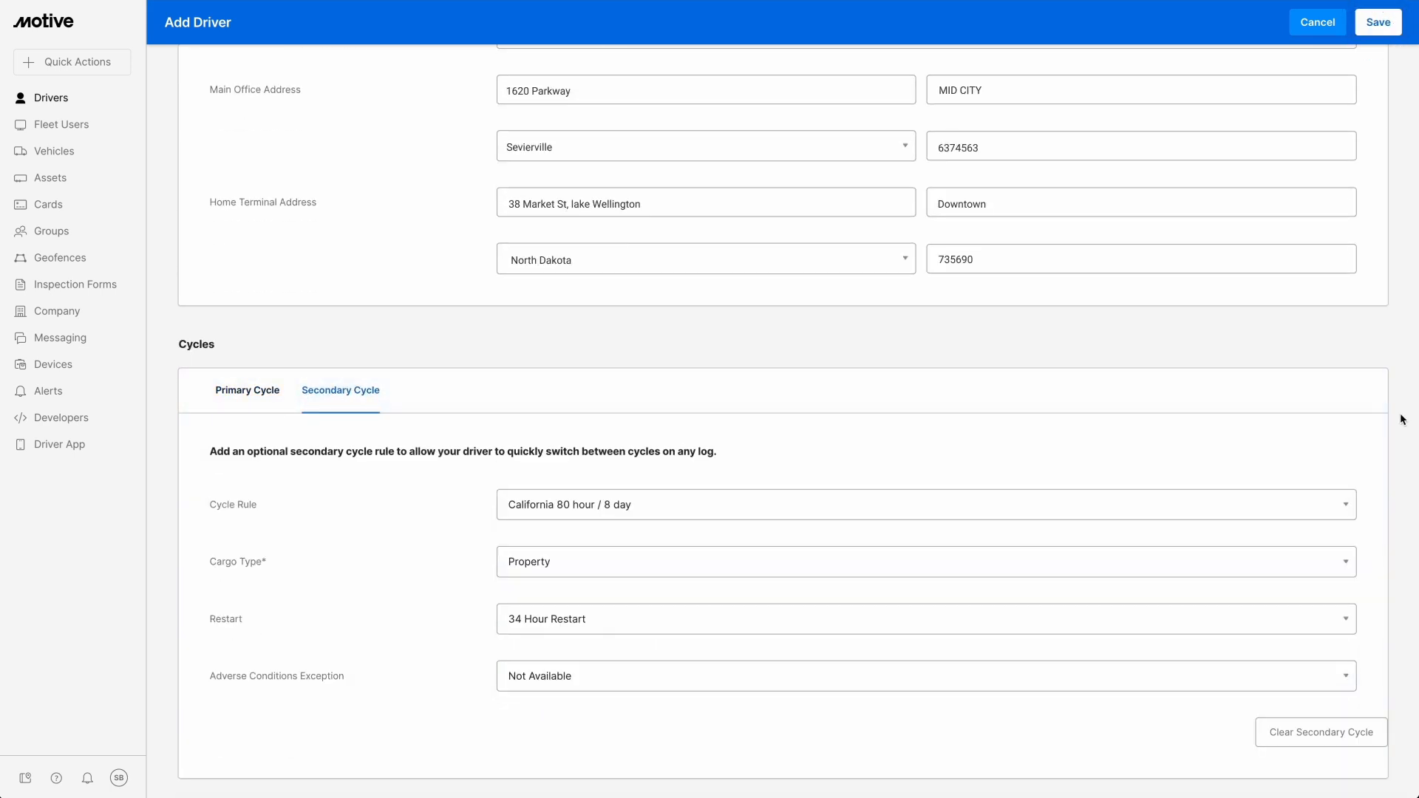
mouse_move(1378, 22)
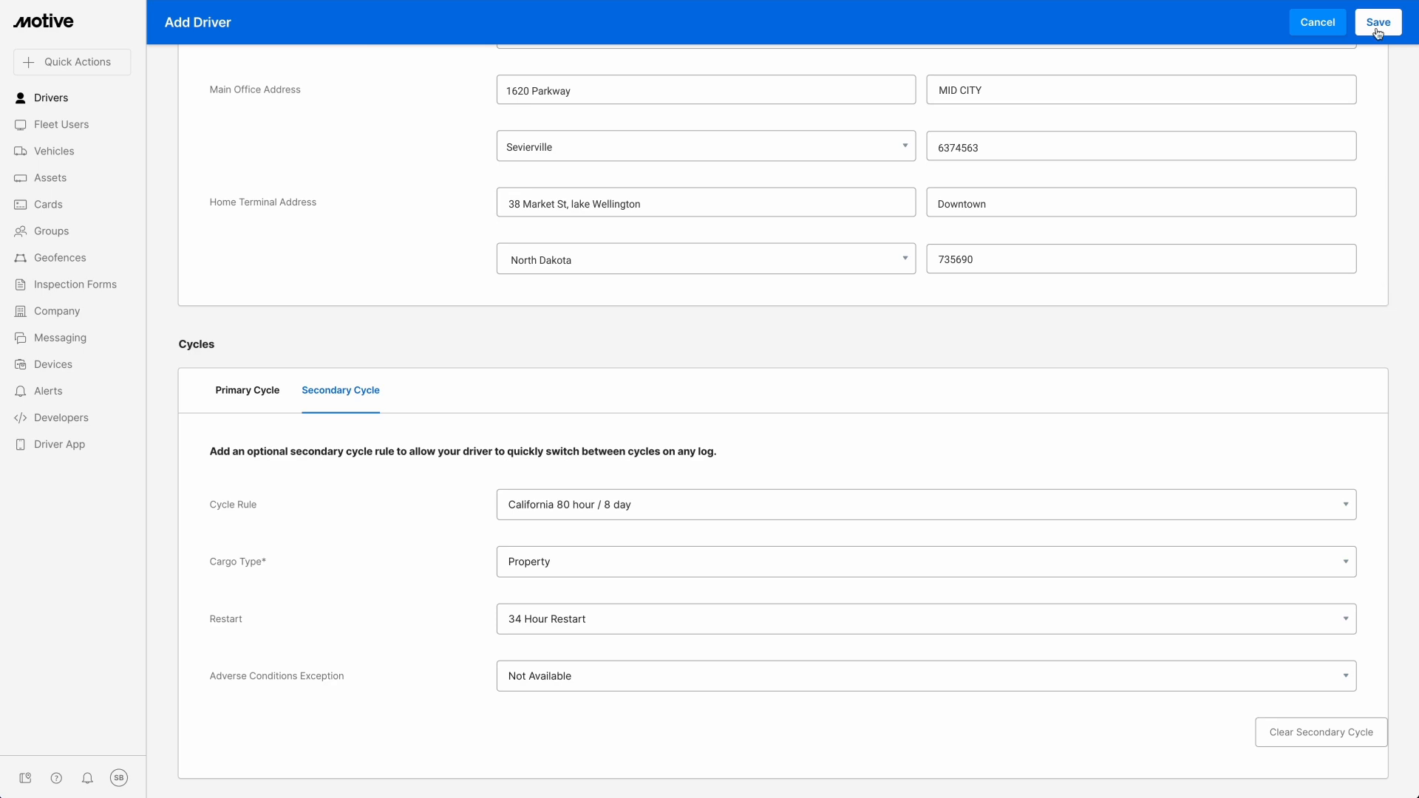